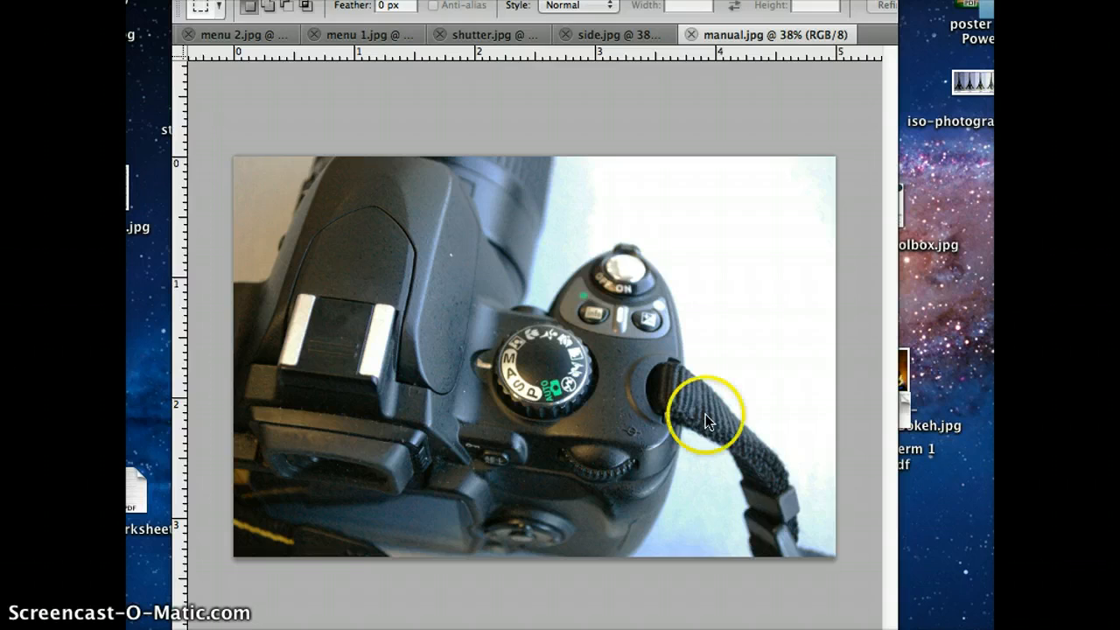
mouse_move(621, 297)
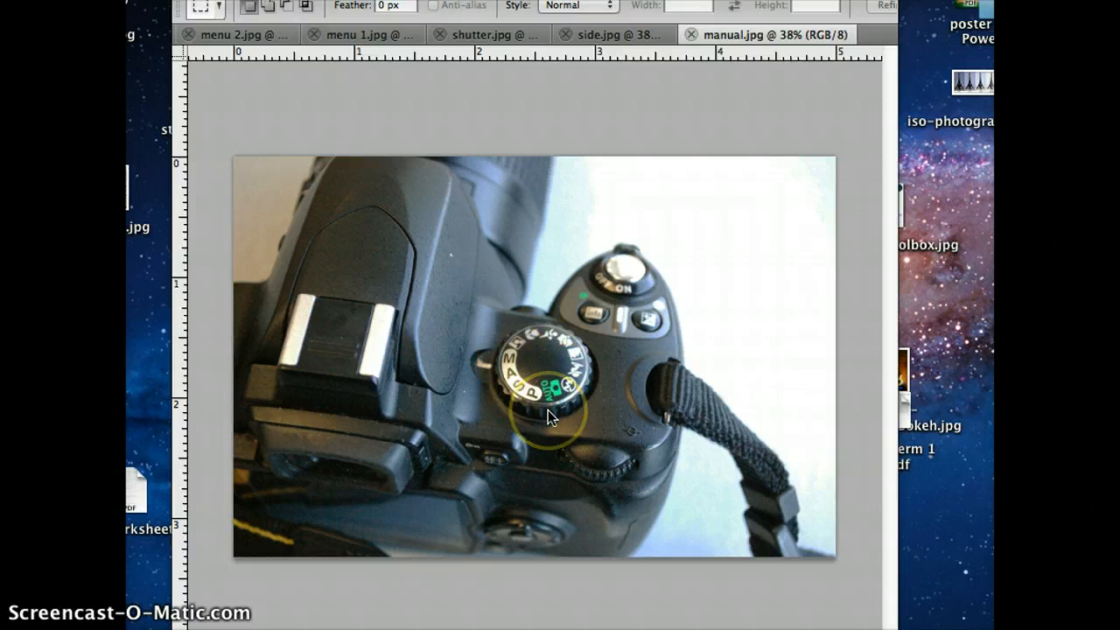
mouse_move(613, 301)
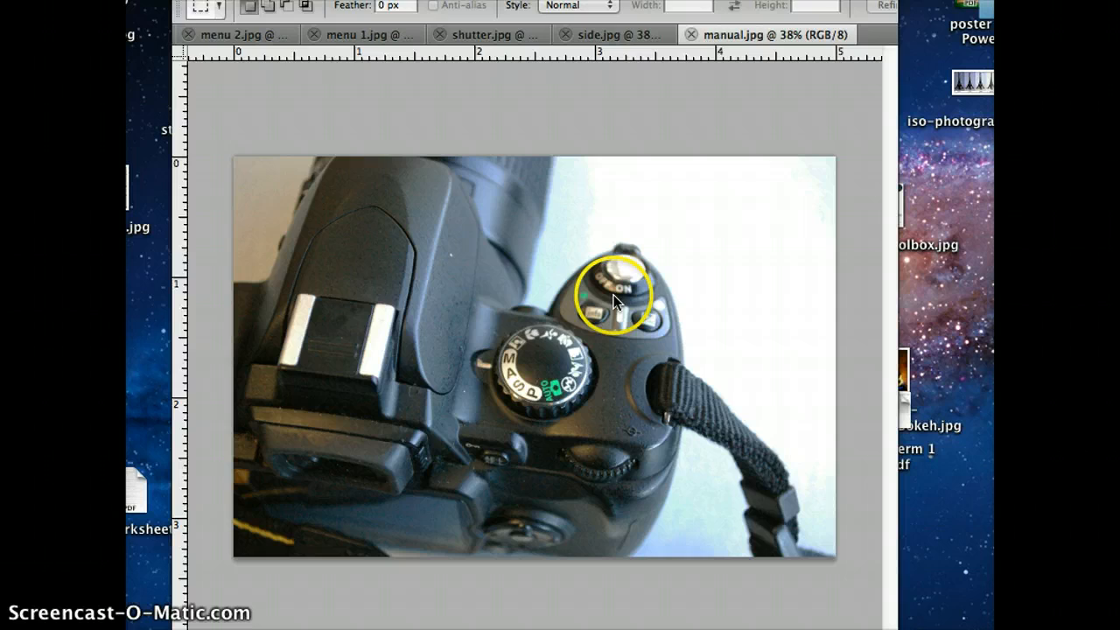
mouse_move(276, 538)
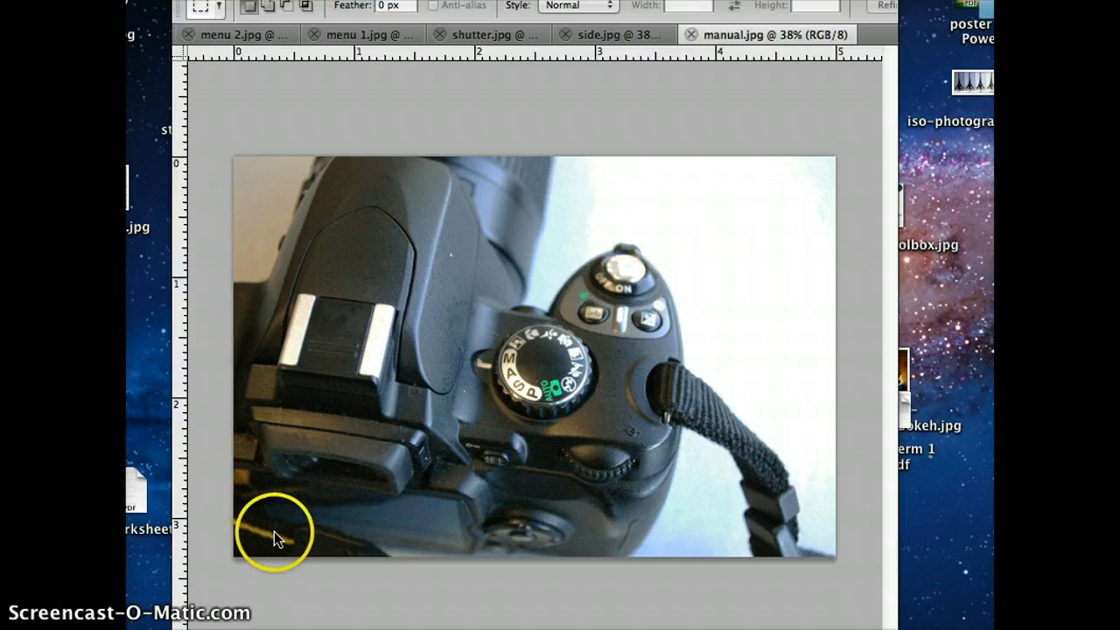
mouse_move(368, 525)
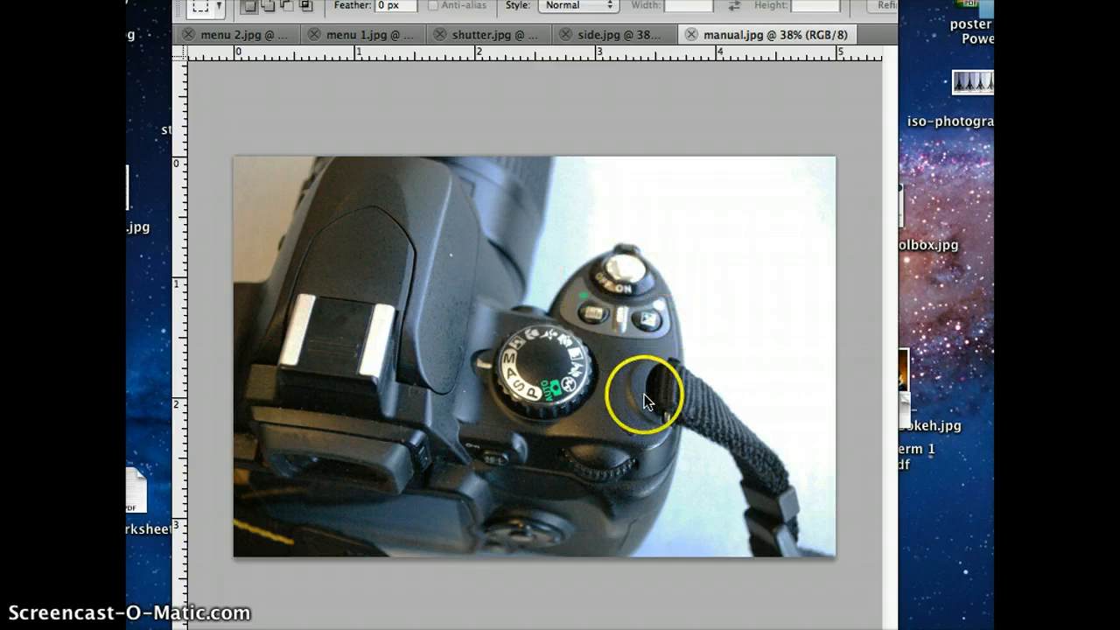
mouse_move(751, 284)
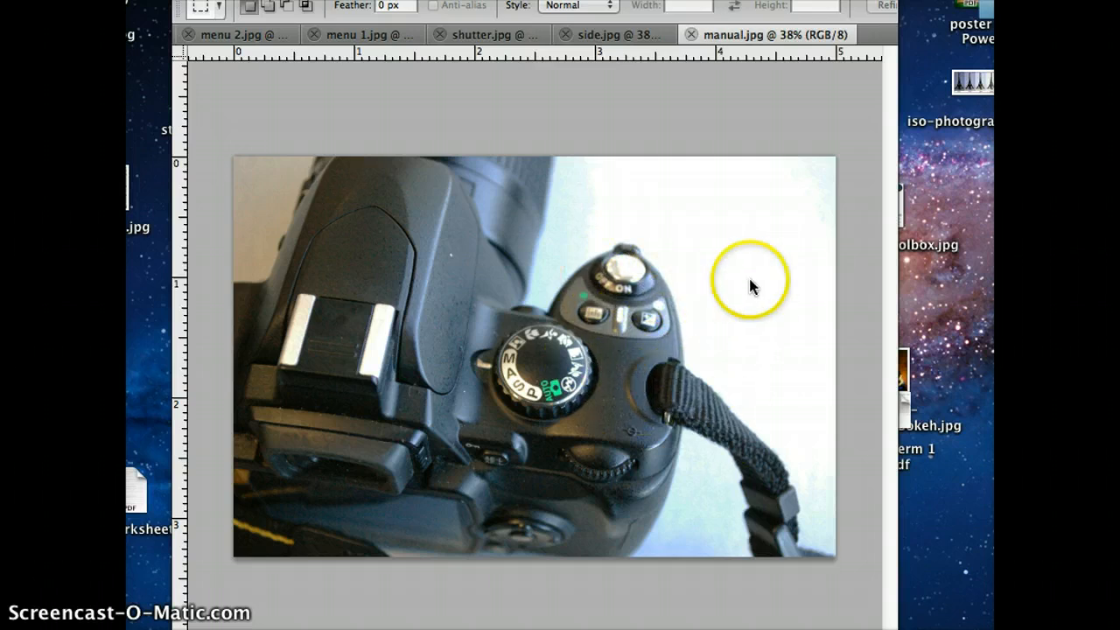
mouse_move(633, 254)
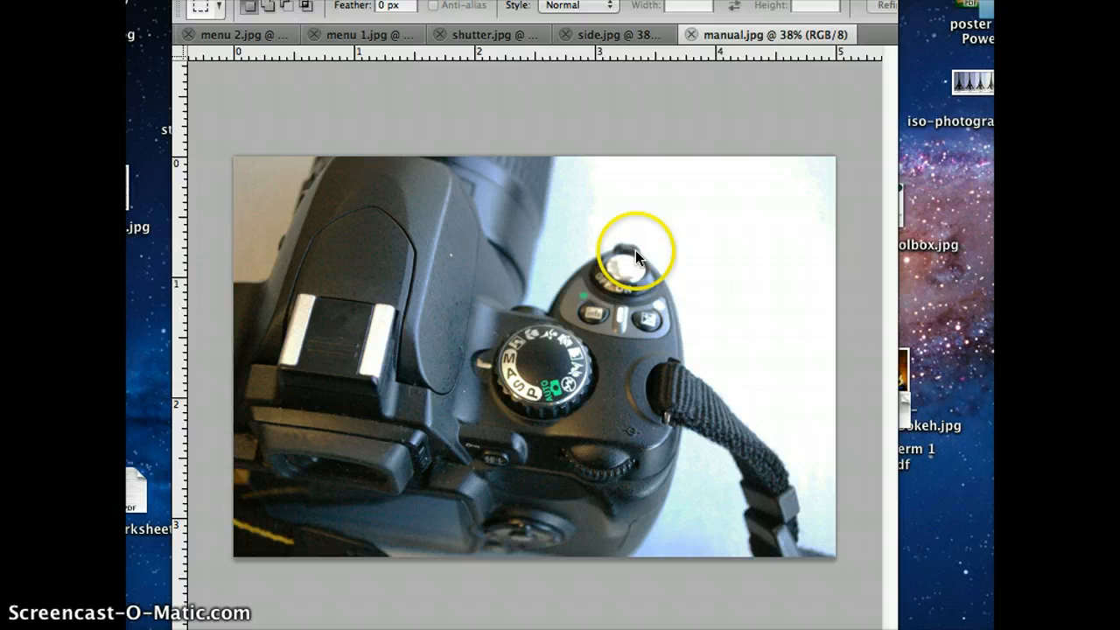
mouse_move(504, 375)
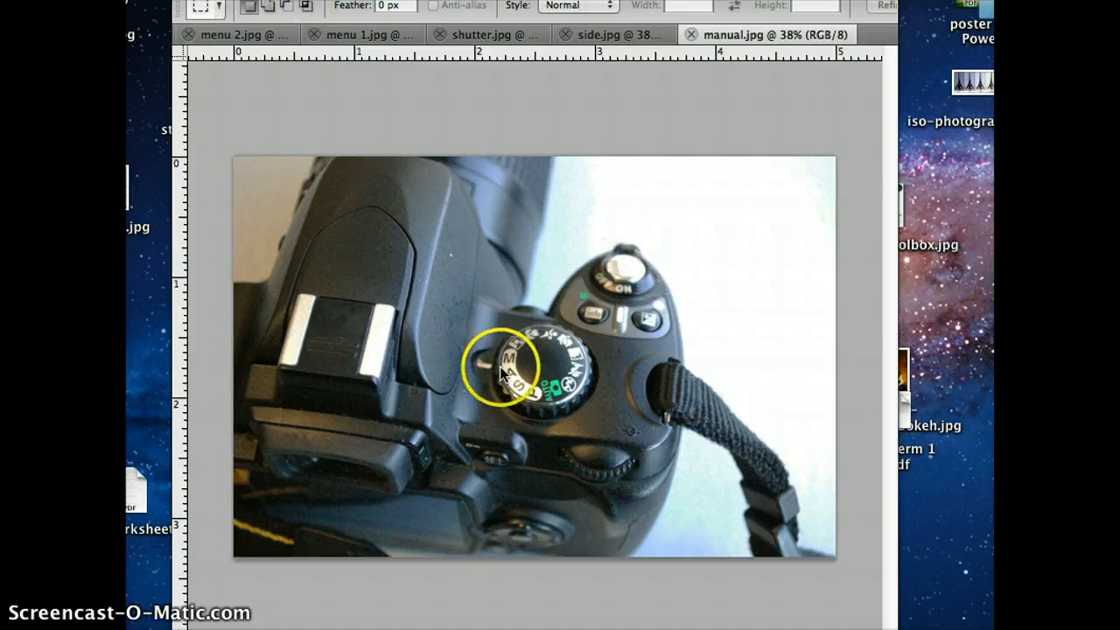
mouse_move(353, 35)
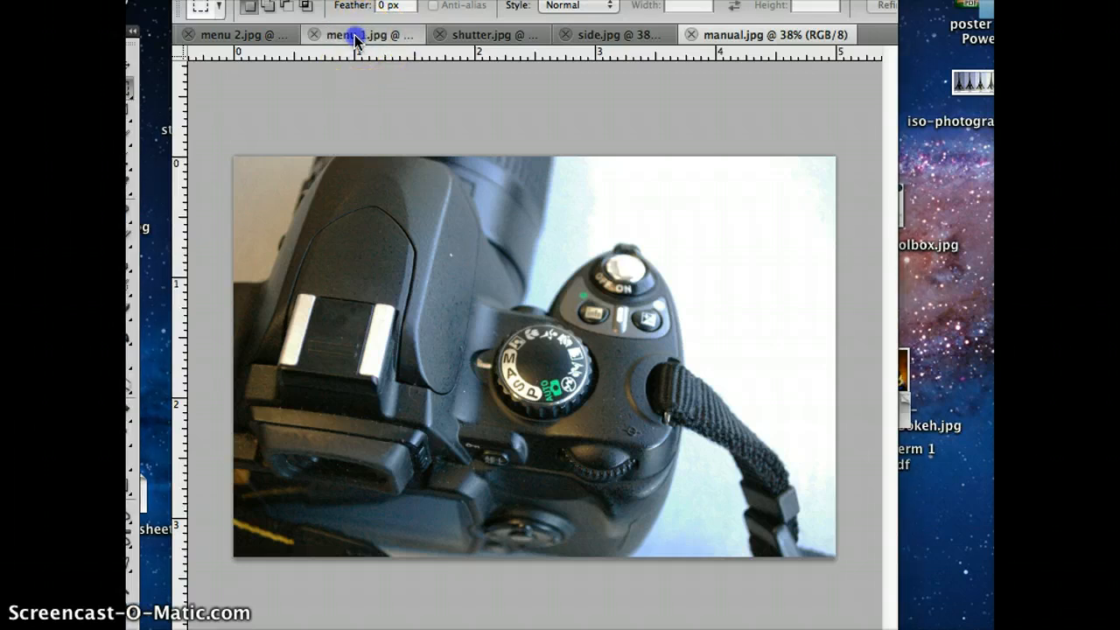
Step: Switch between the menu 1.jpg rear-screen photo and manual.jpg, ending on menu 1.jpg
click(359, 35)
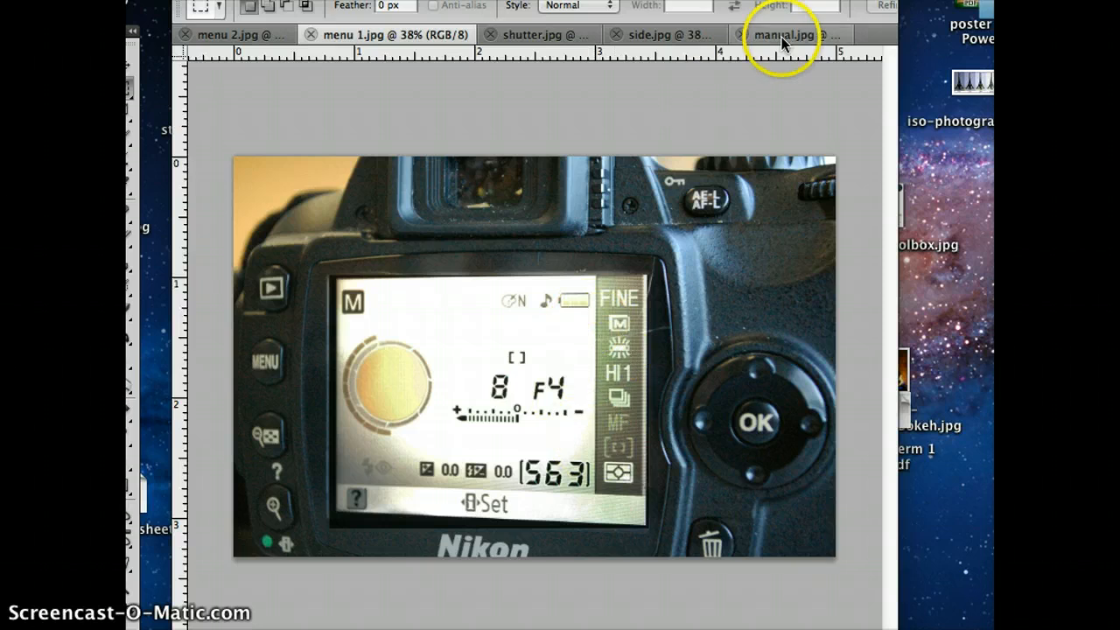
click(784, 35)
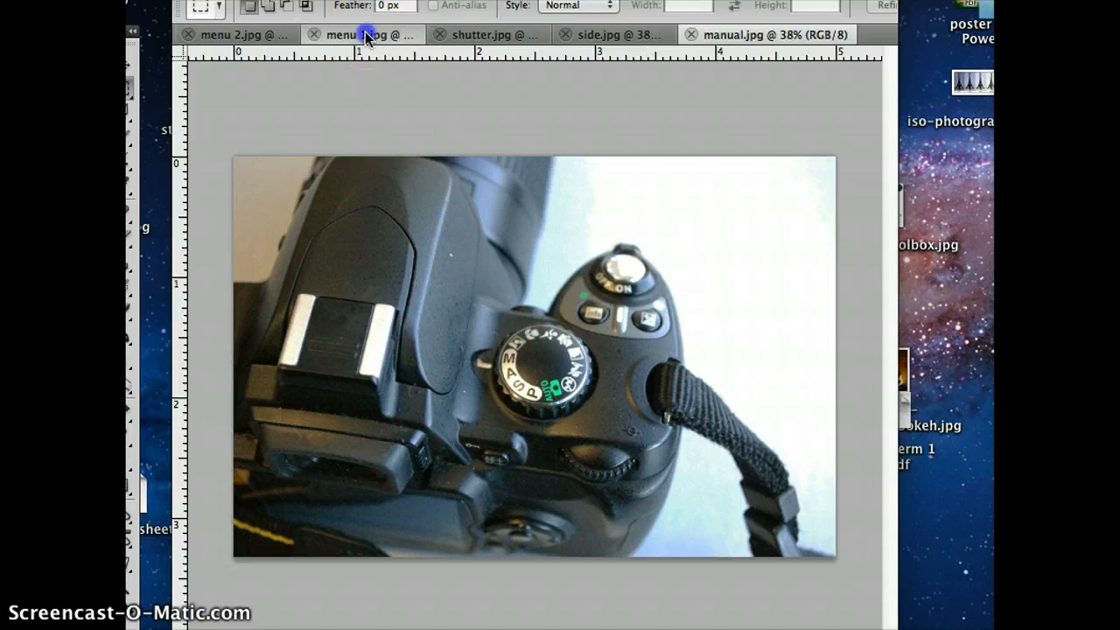
click(368, 35)
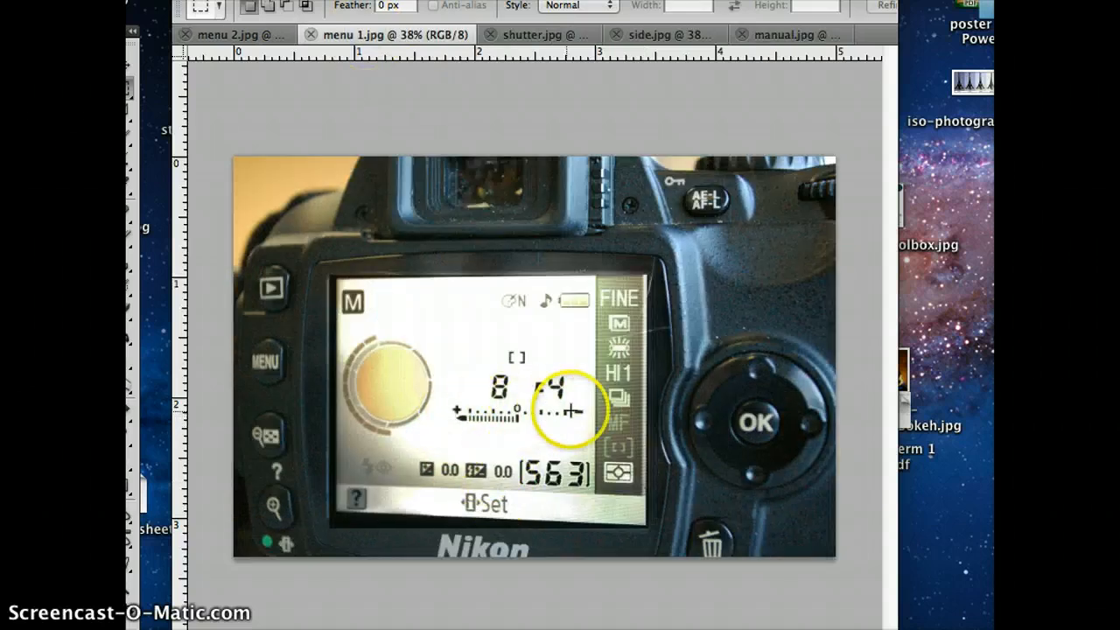
mouse_move(500, 243)
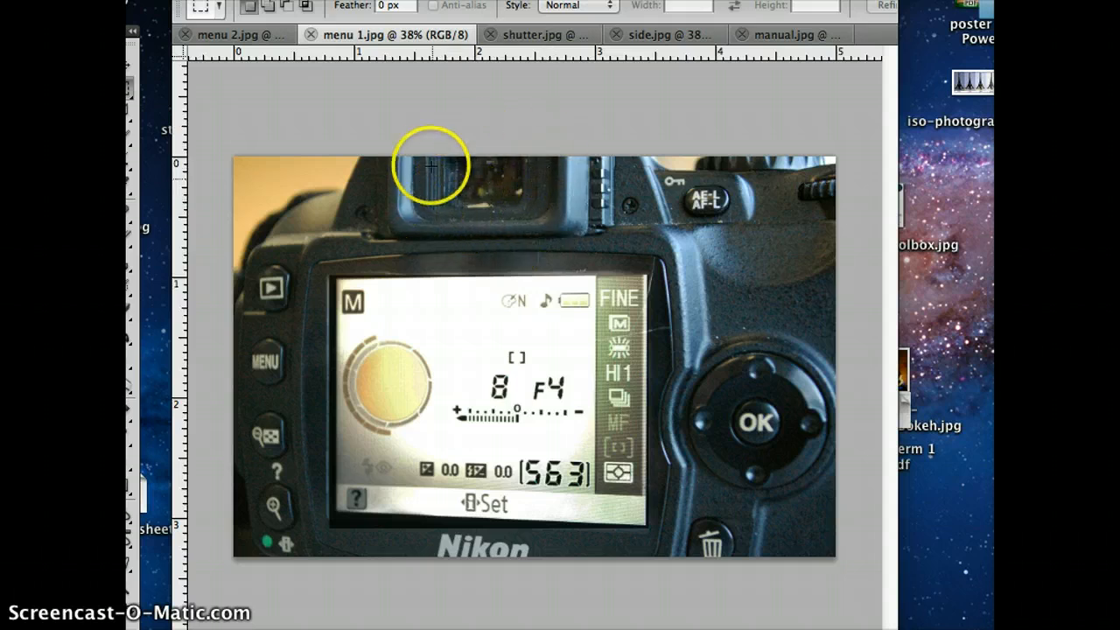
mouse_move(445, 343)
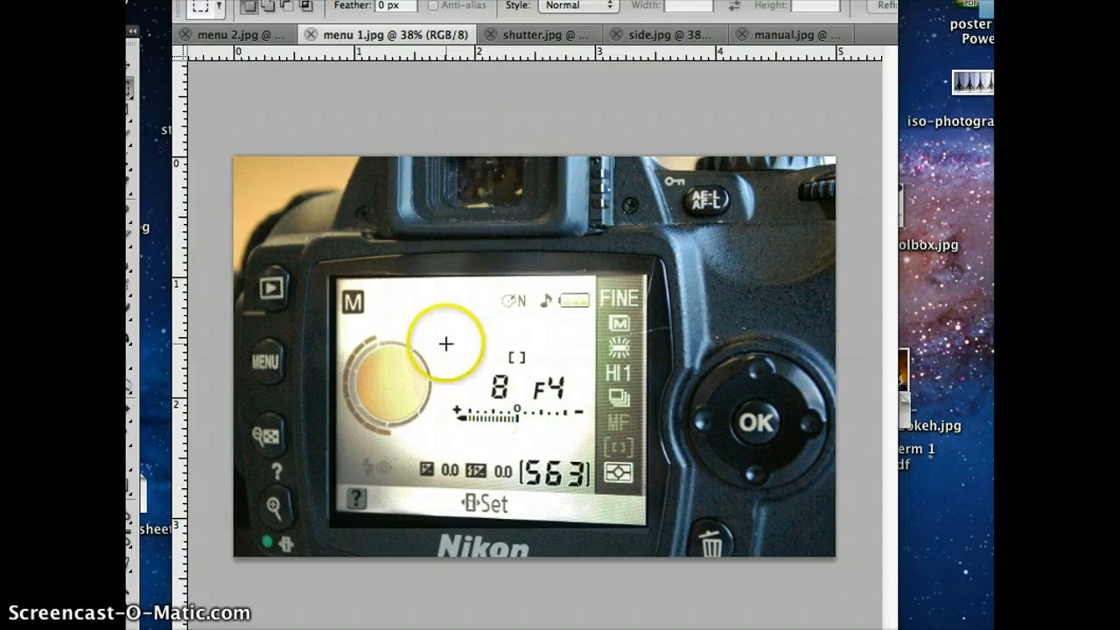
mouse_move(539, 441)
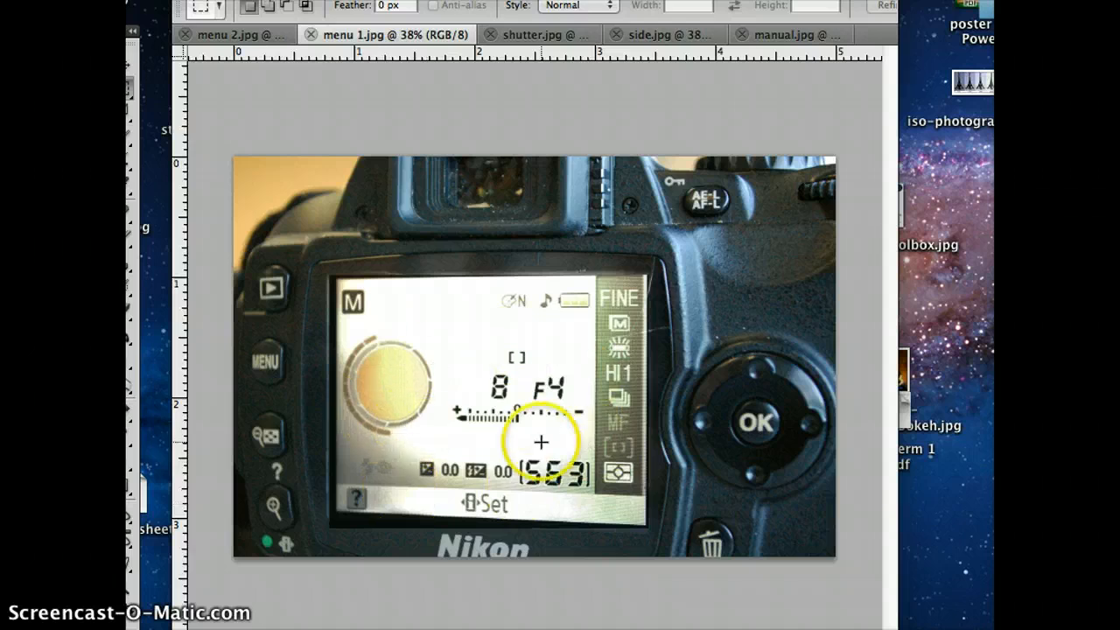
mouse_move(535, 203)
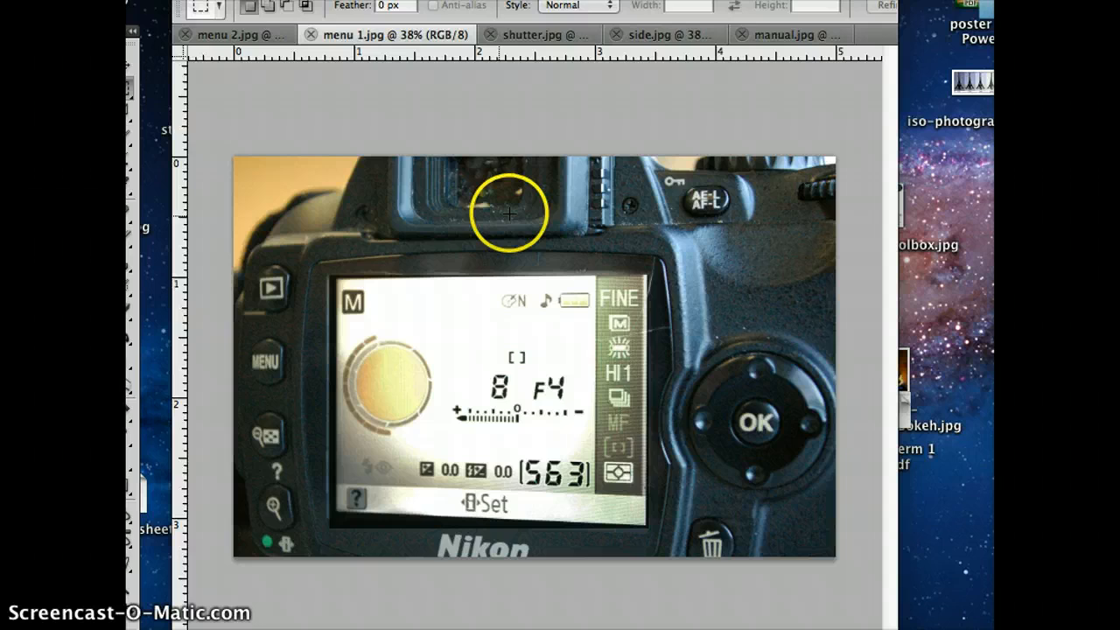
mouse_move(473, 219)
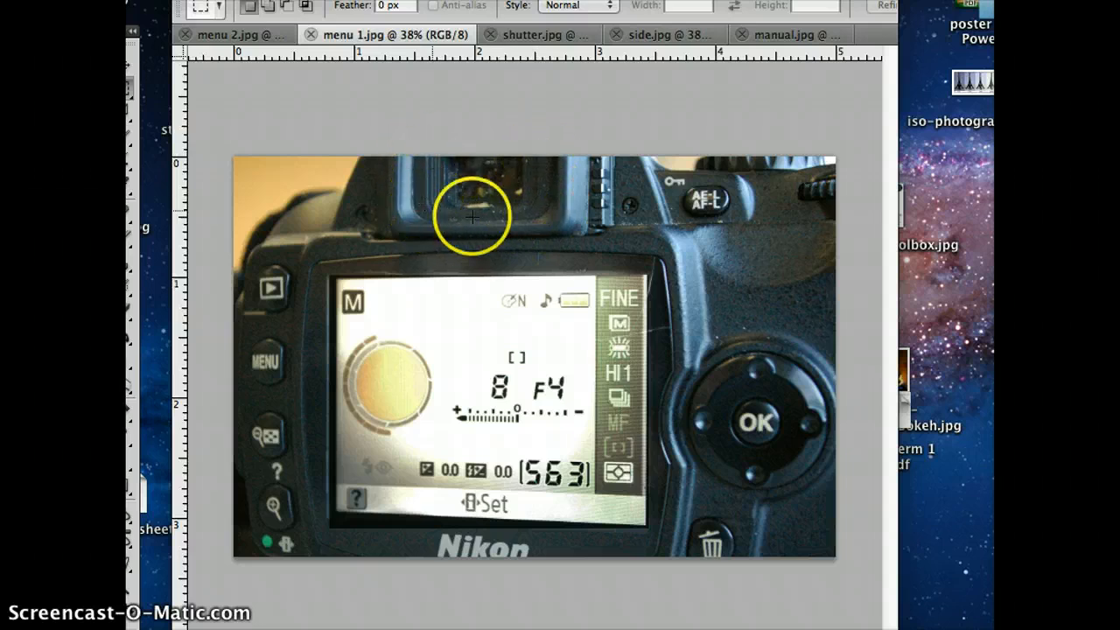
mouse_move(429, 144)
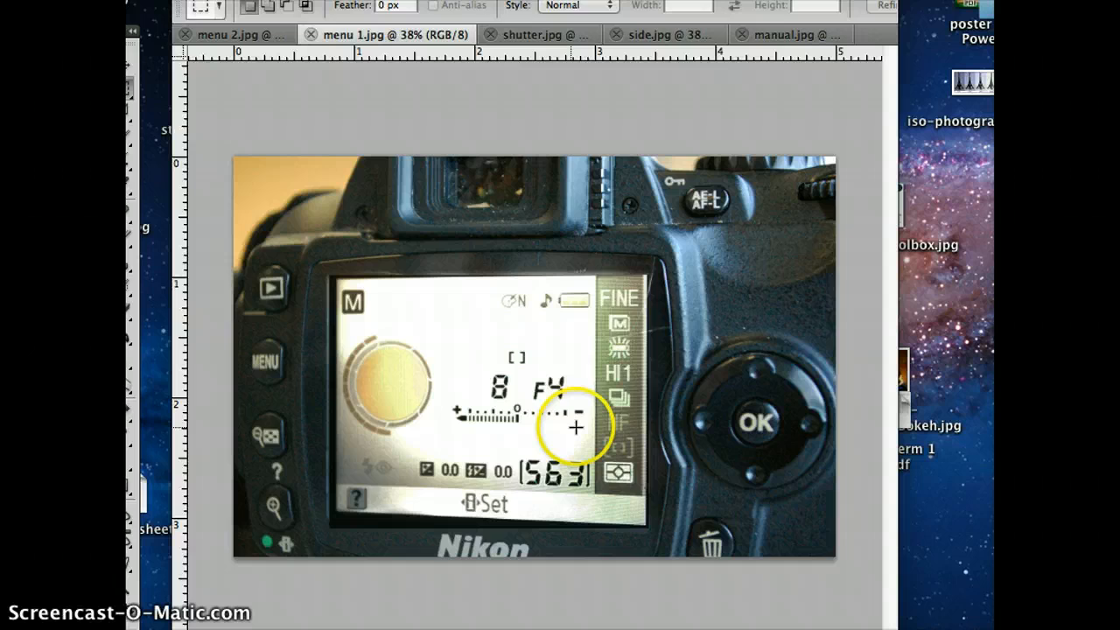
mouse_move(580, 437)
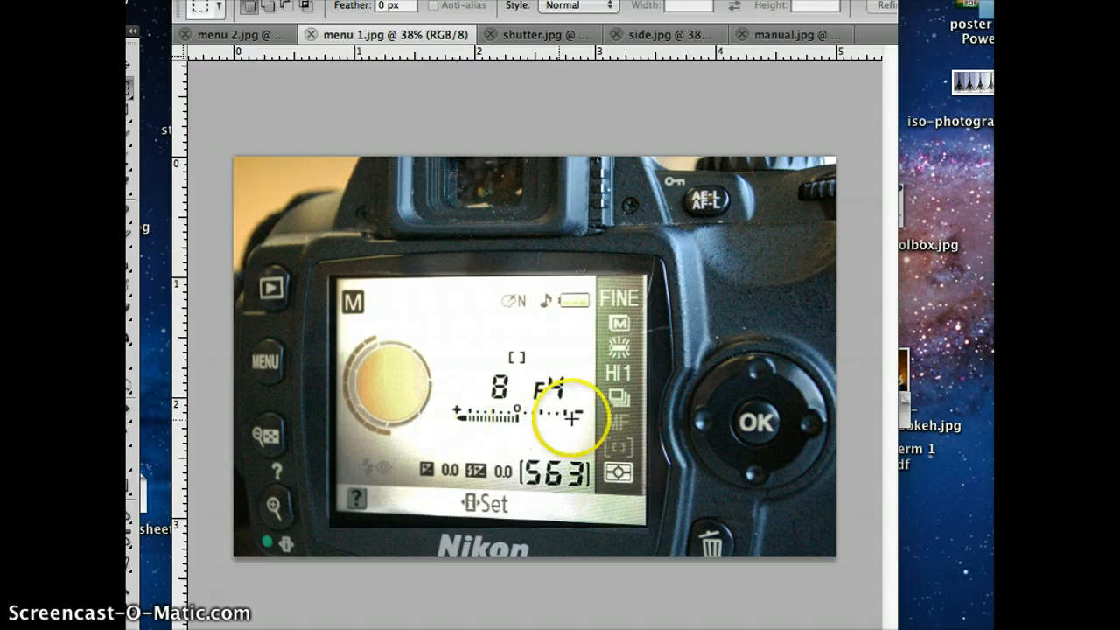
mouse_move(630, 420)
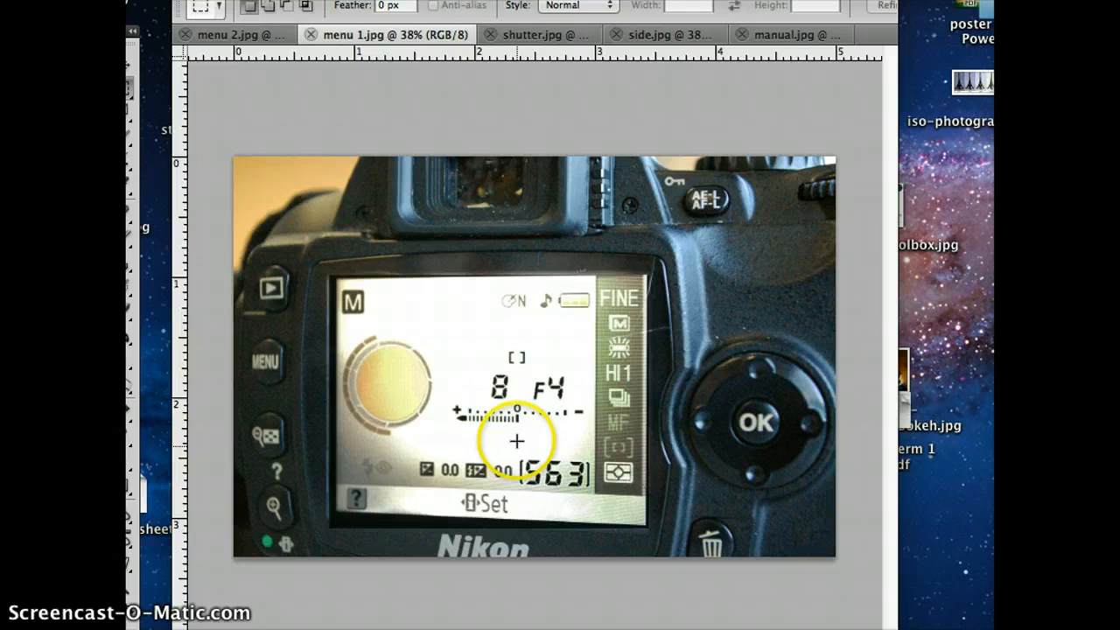
mouse_move(770, 35)
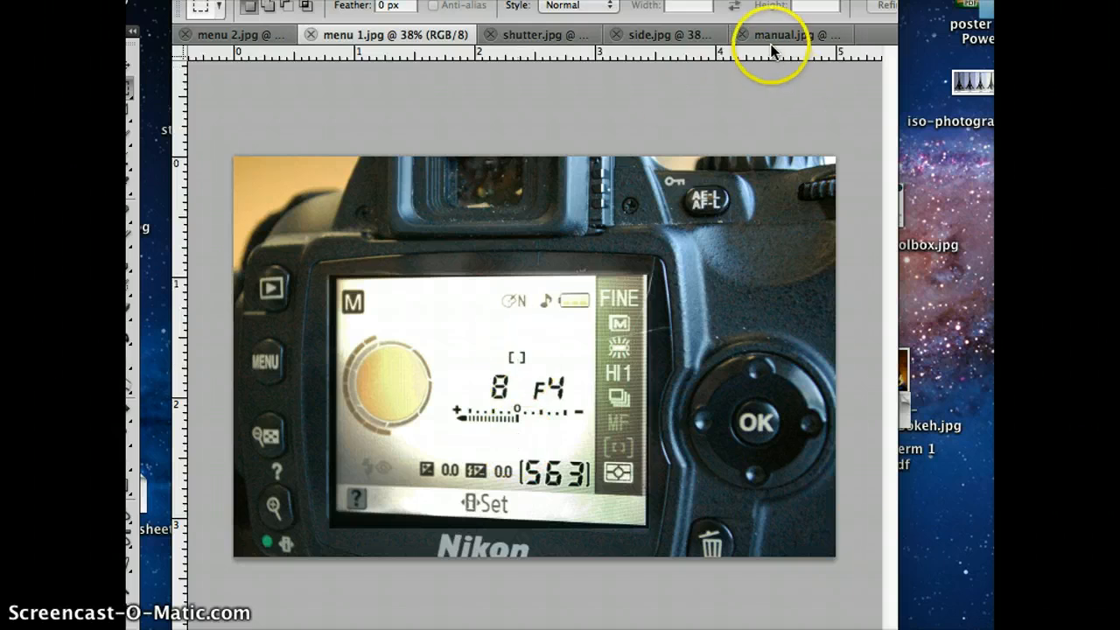
Step: Show the manual.jpg top-view photo with the mode dial
click(787, 35)
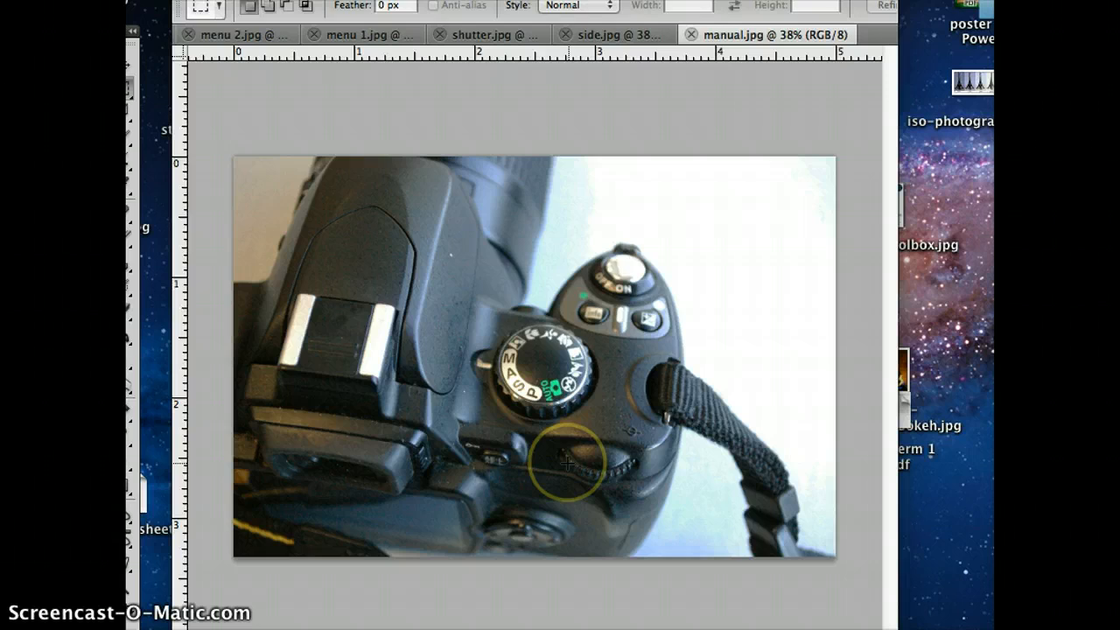
mouse_move(576, 259)
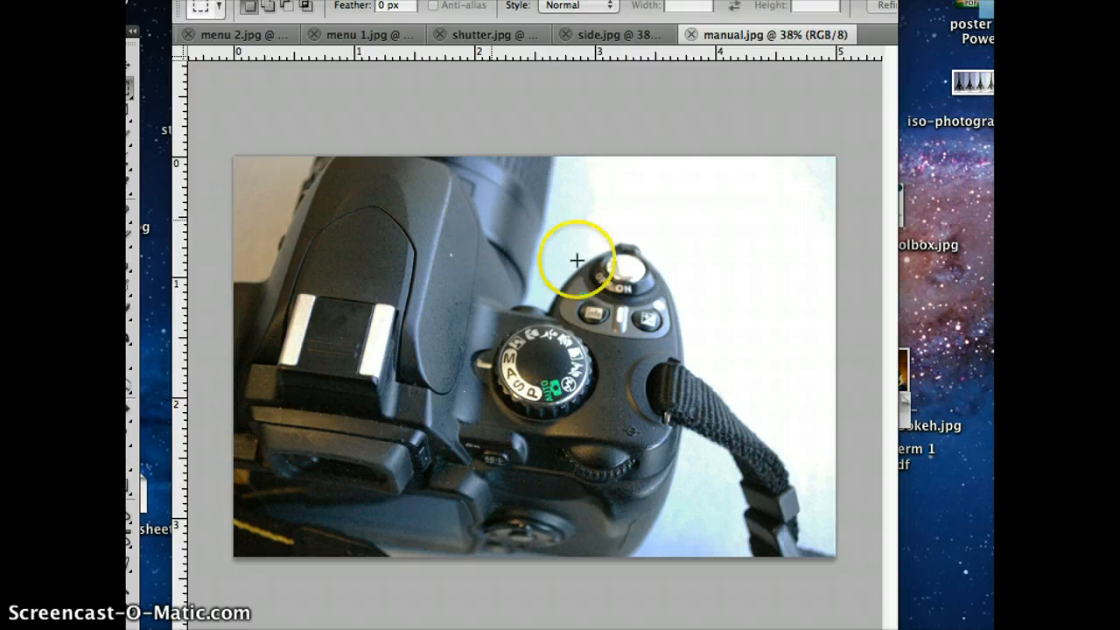
mouse_move(480, 35)
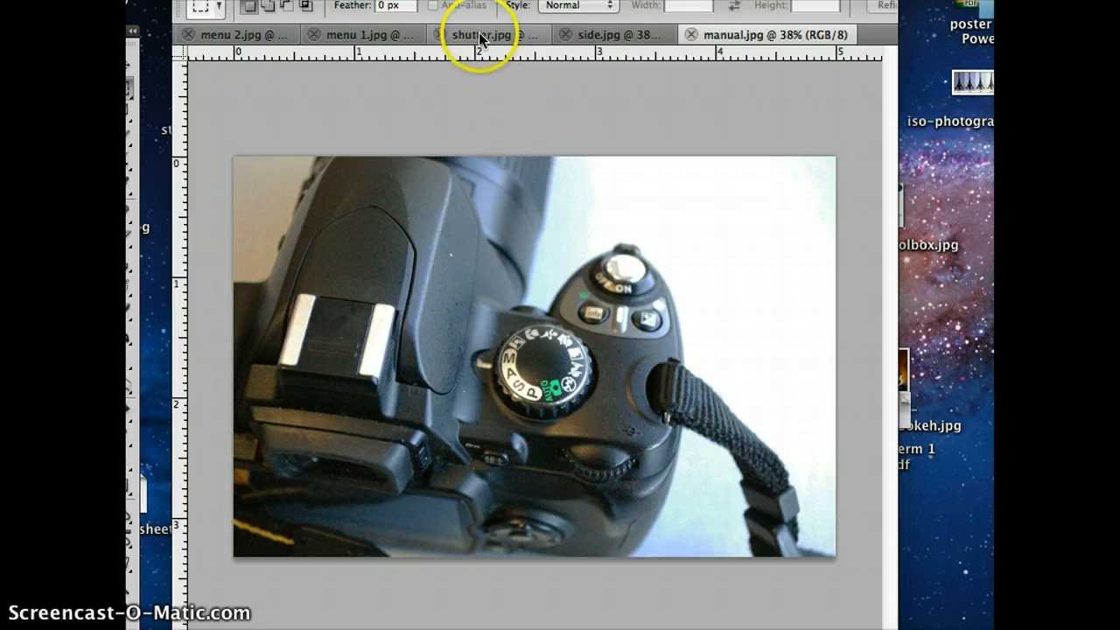
mouse_move(480, 35)
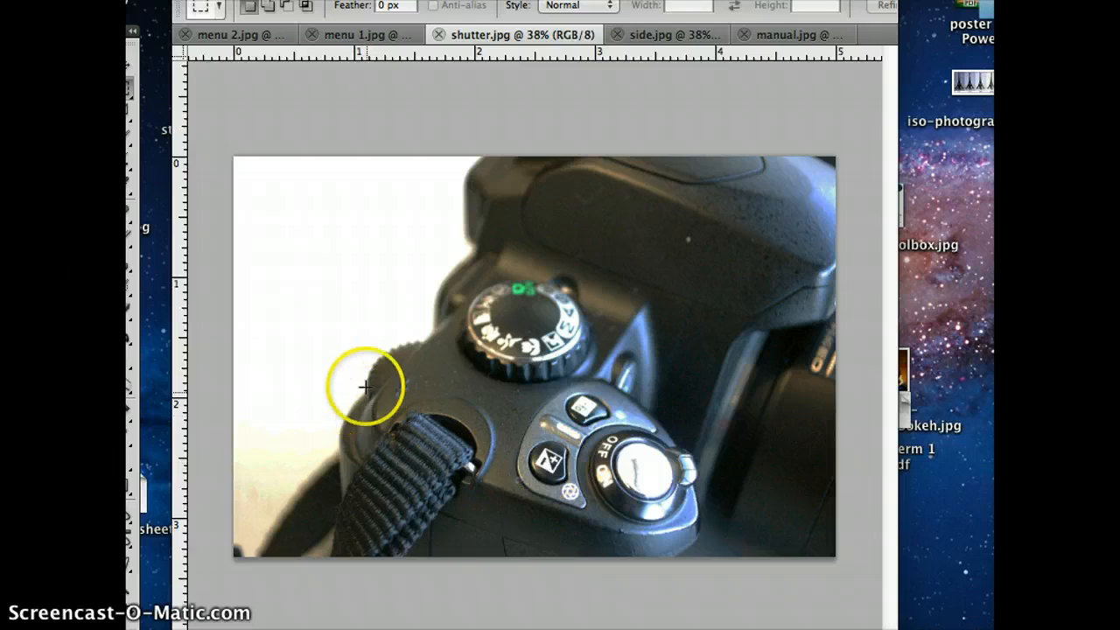
mouse_move(441, 222)
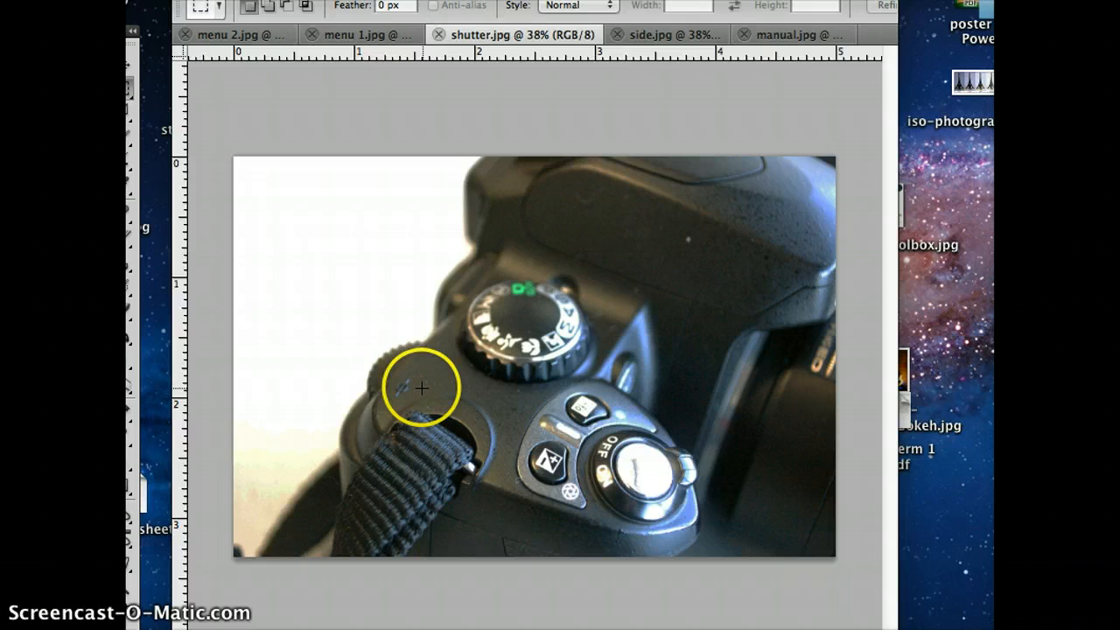
mouse_move(540, 394)
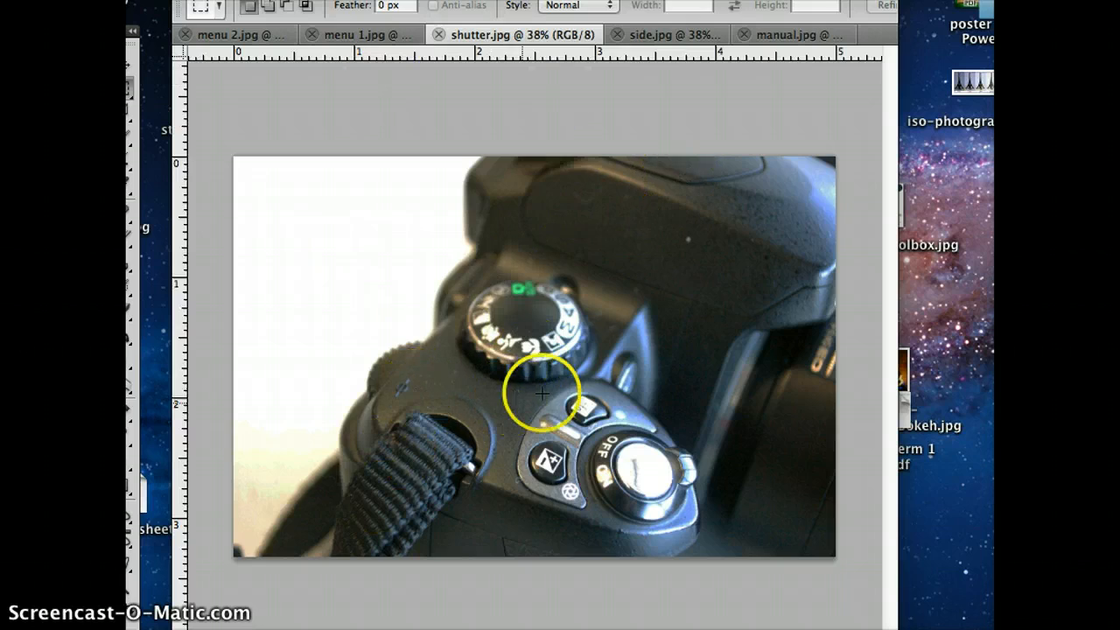
Step: Show the menu 1.jpg rear-screen photo with the f4 readout and light meter
click(358, 35)
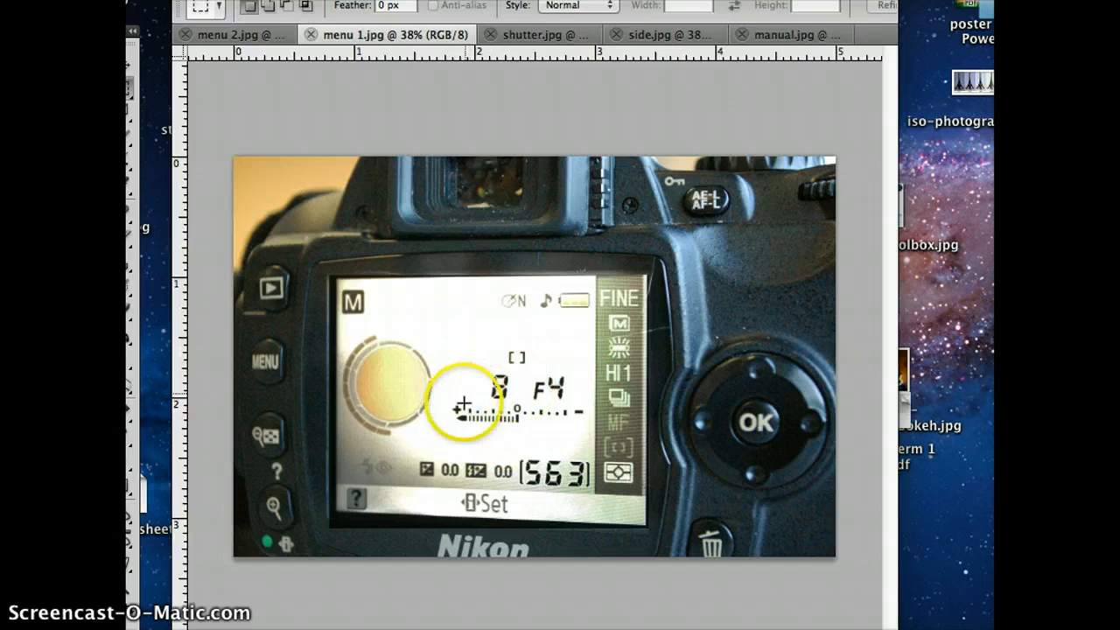
mouse_move(462, 346)
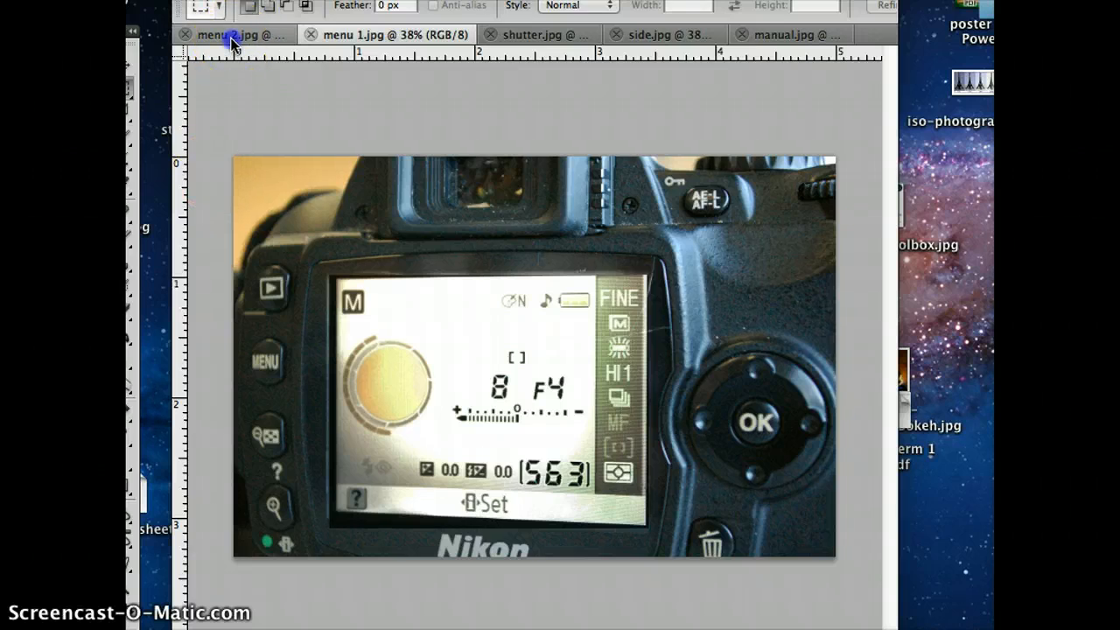
Step: Show the menu 2.jpg photo of the ISO sensitivity screen set to HI 1
click(236, 35)
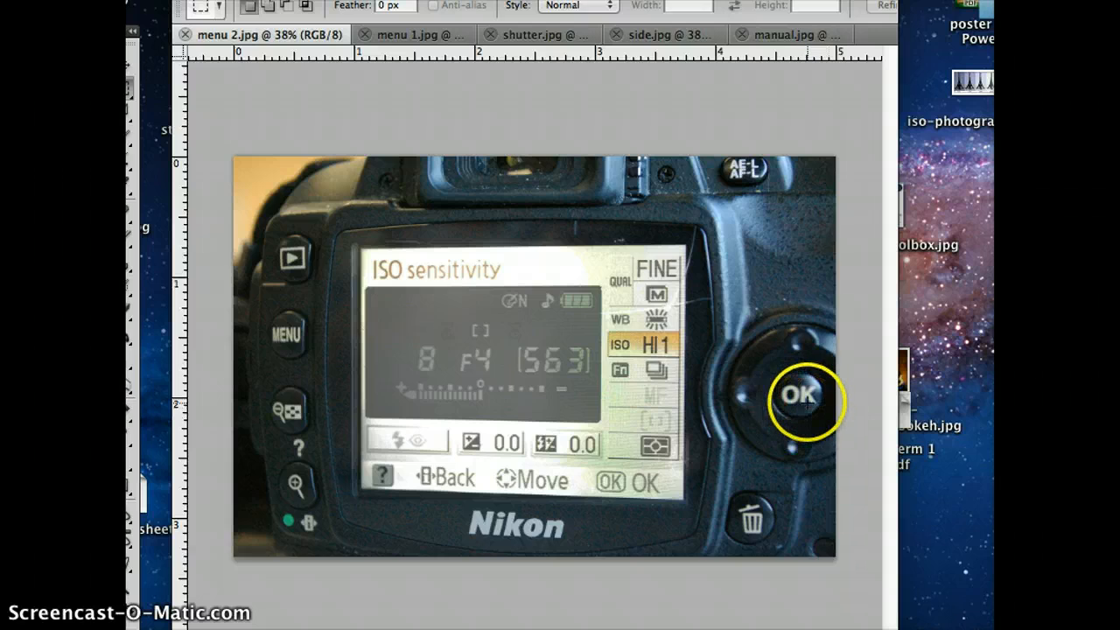
mouse_move(784, 448)
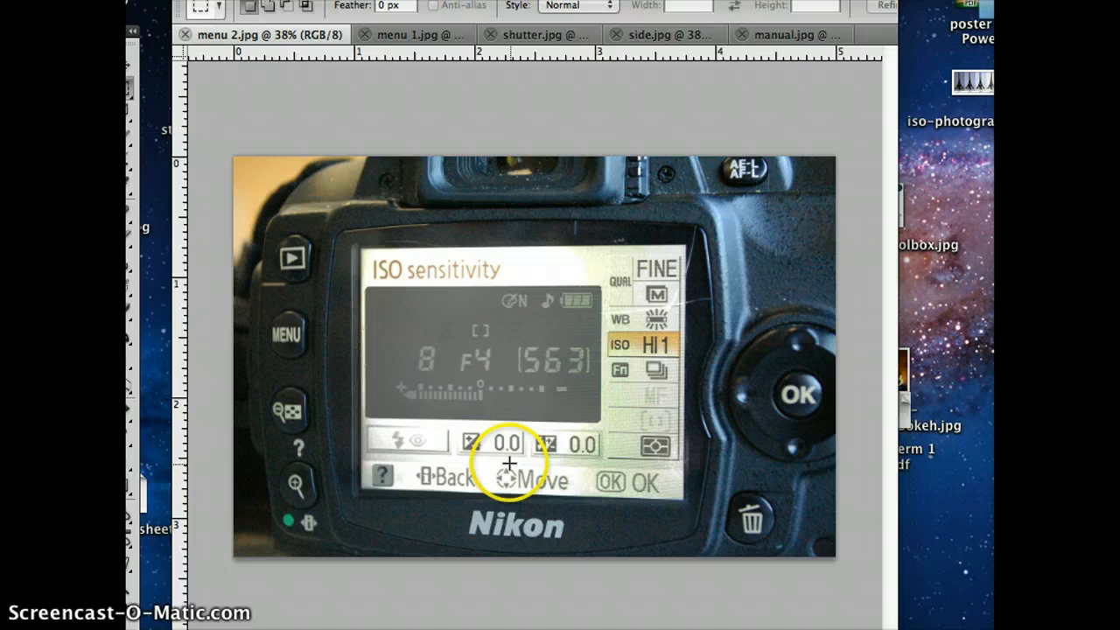
mouse_move(259, 497)
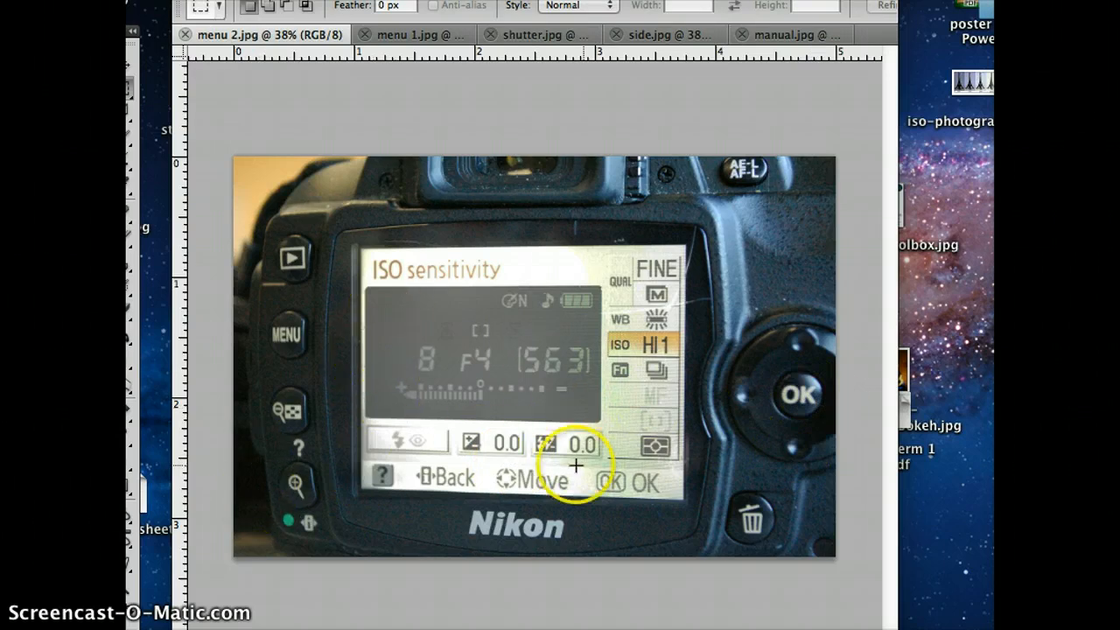
mouse_move(411, 35)
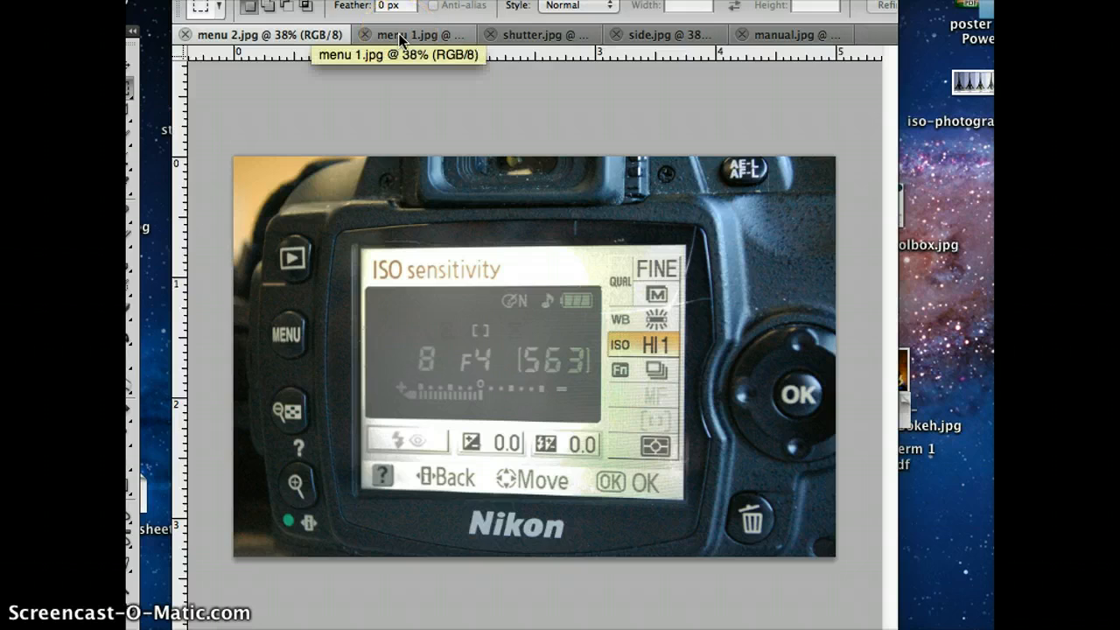
mouse_move(698, 362)
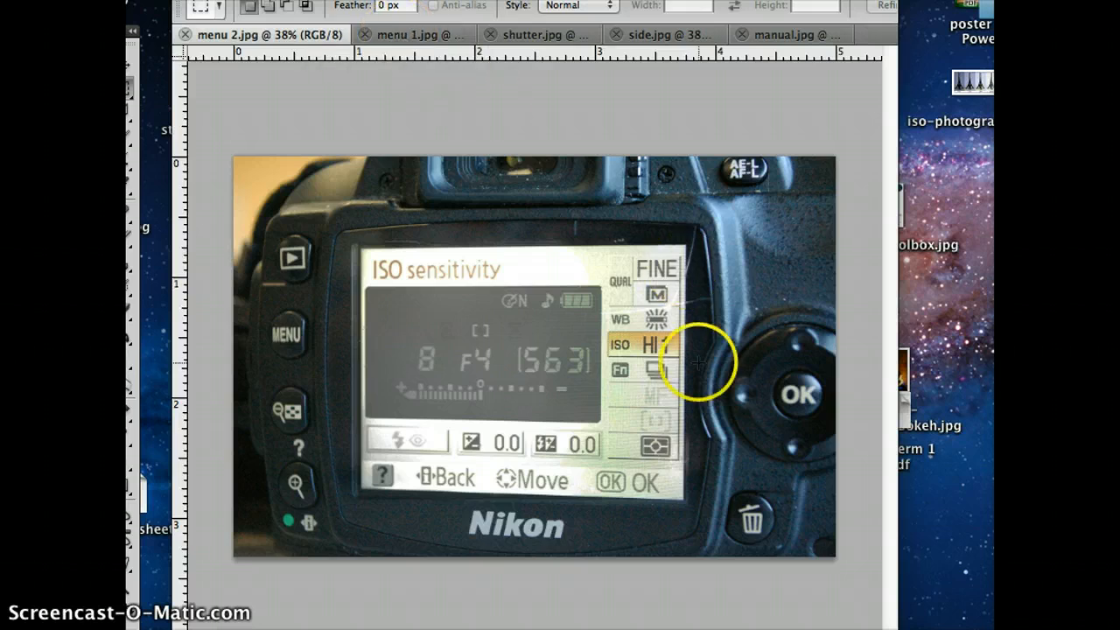
mouse_move(434, 94)
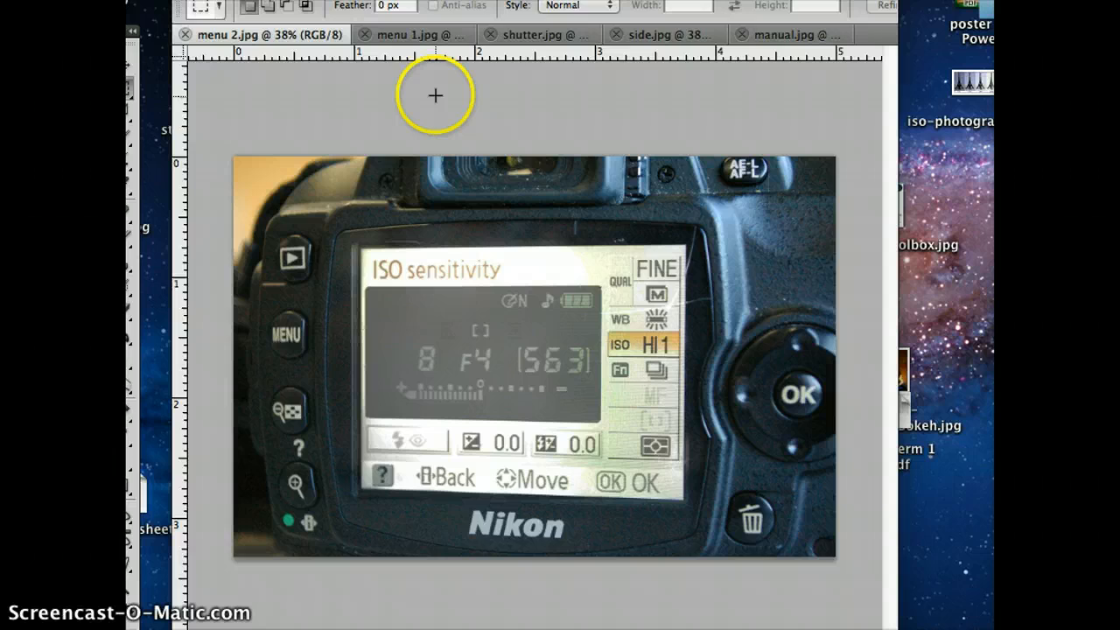
mouse_move(686, 420)
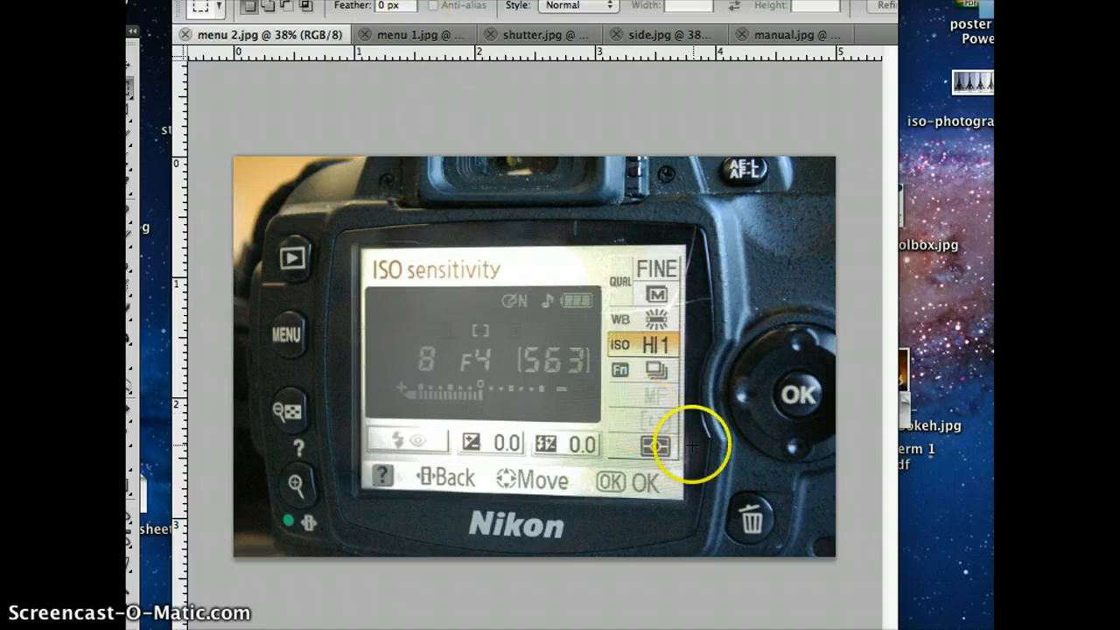
mouse_move(510, 39)
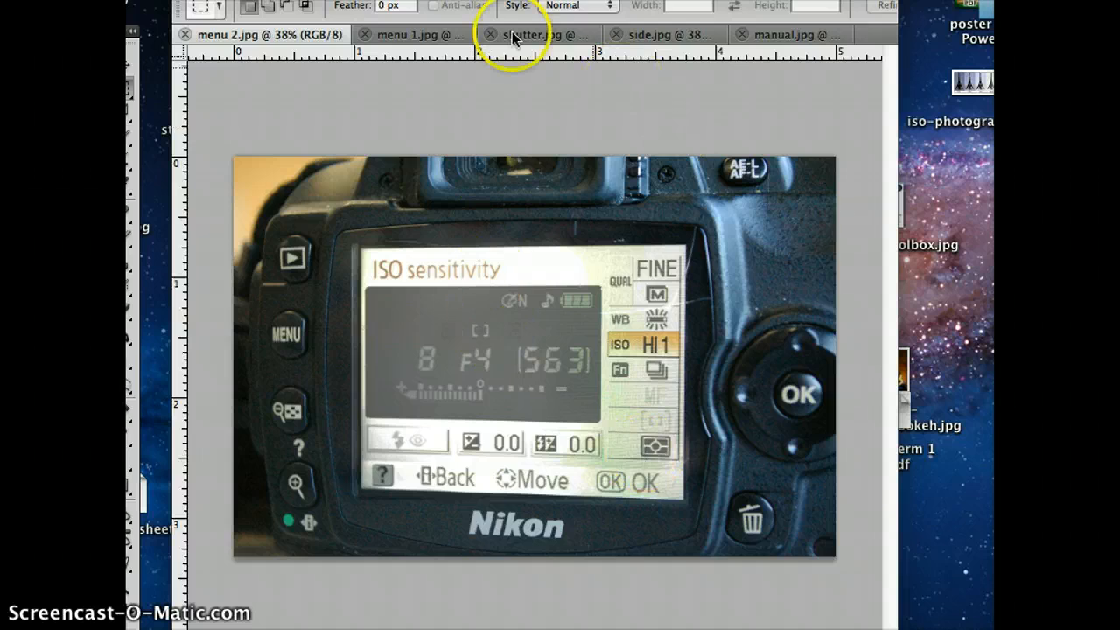
Step: Pass through the side.jpg photo to the manual.jpg top-dial photo
click(668, 35)
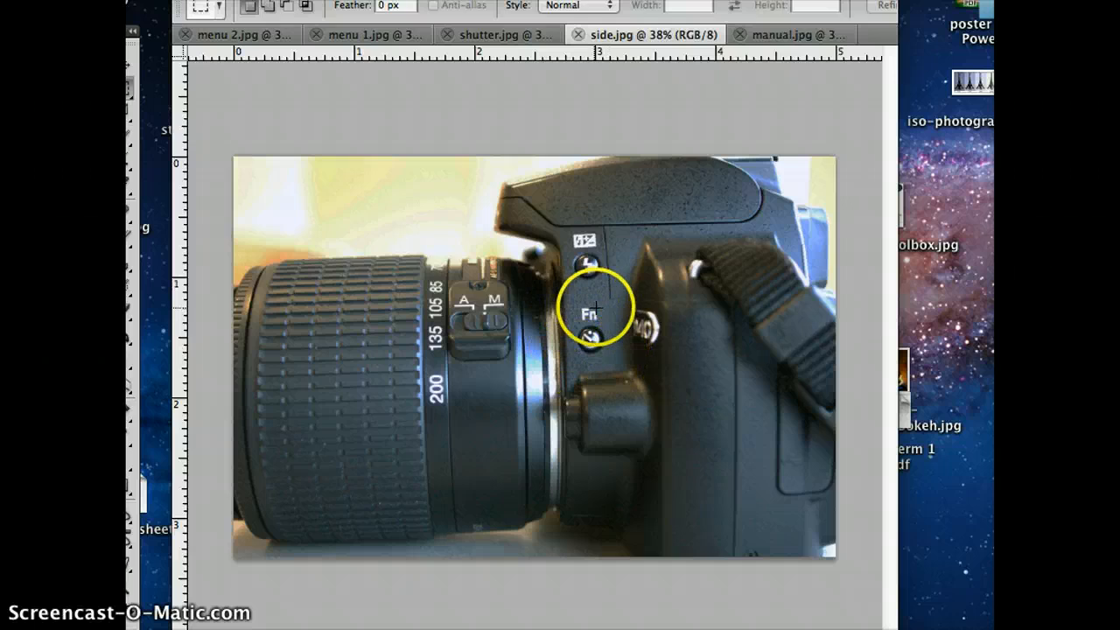
click(773, 35)
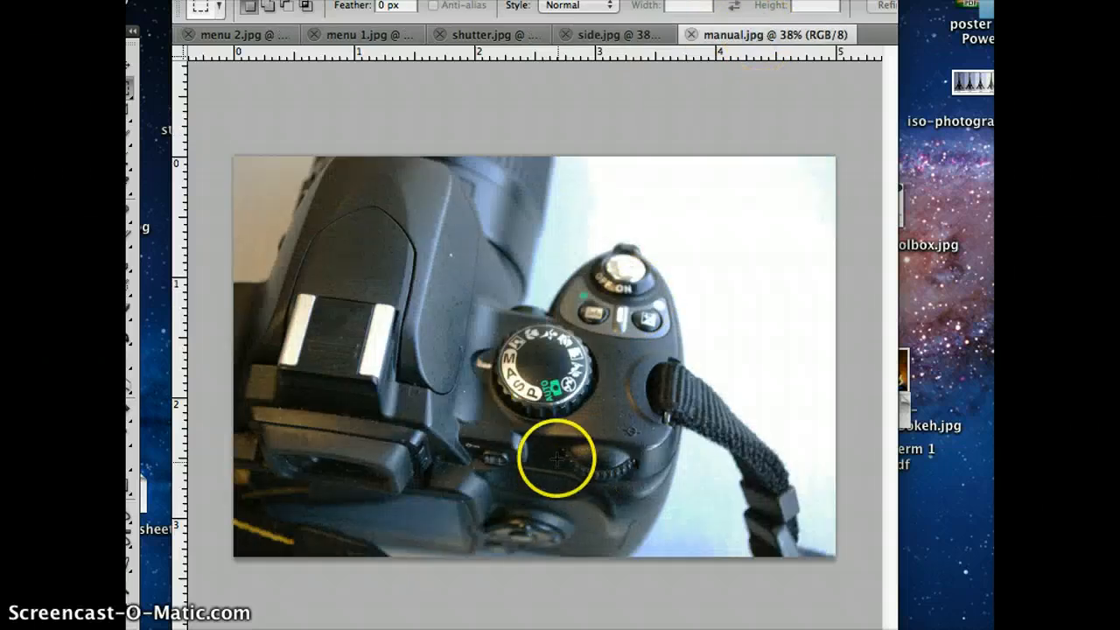
mouse_move(627, 504)
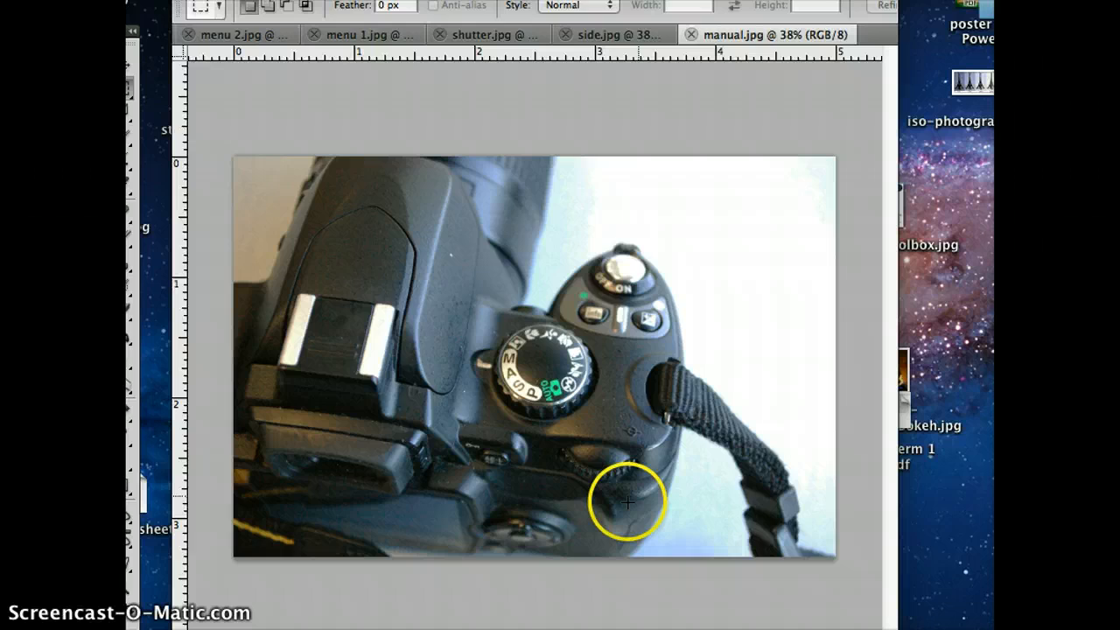
mouse_move(598, 35)
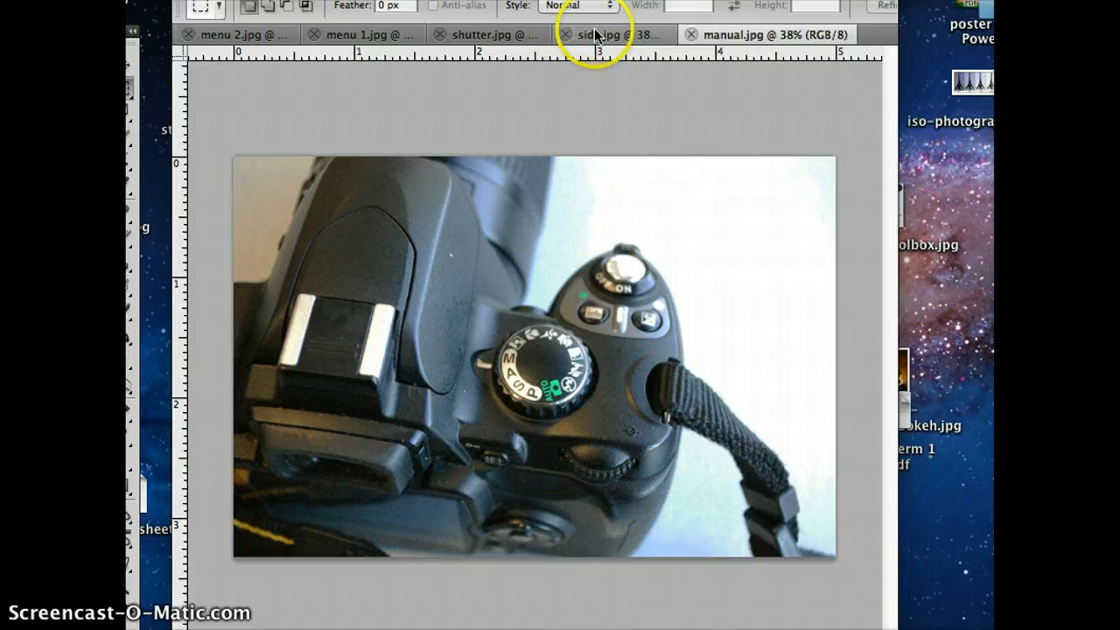
Step: Show the side.jpg photo with the lens and its A/M focus switch
click(609, 35)
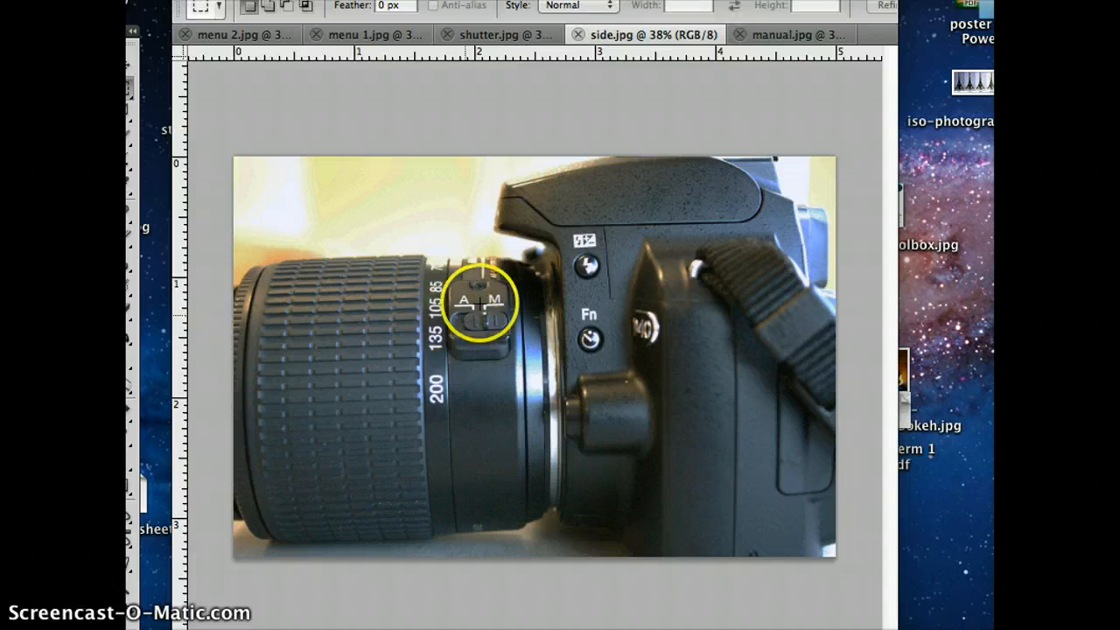
mouse_move(486, 343)
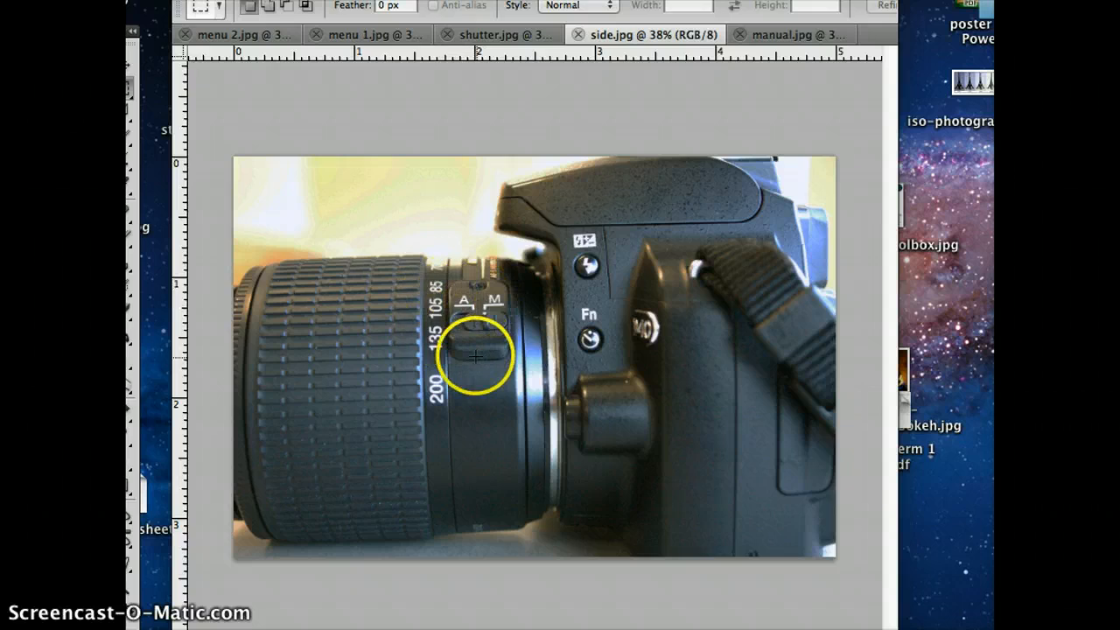
mouse_move(207, 416)
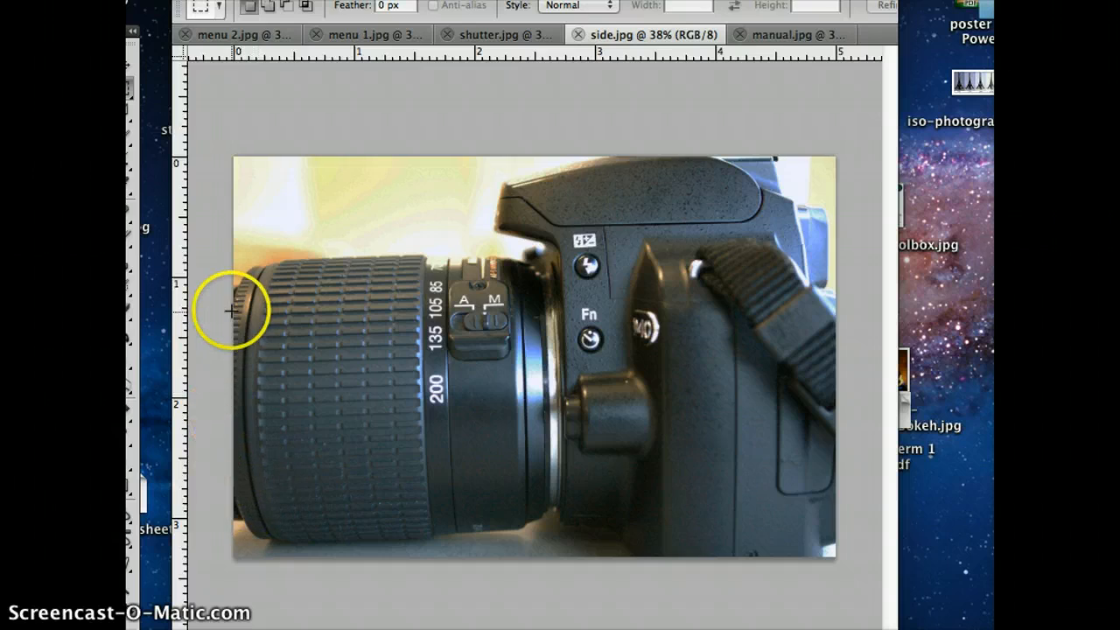
mouse_move(324, 417)
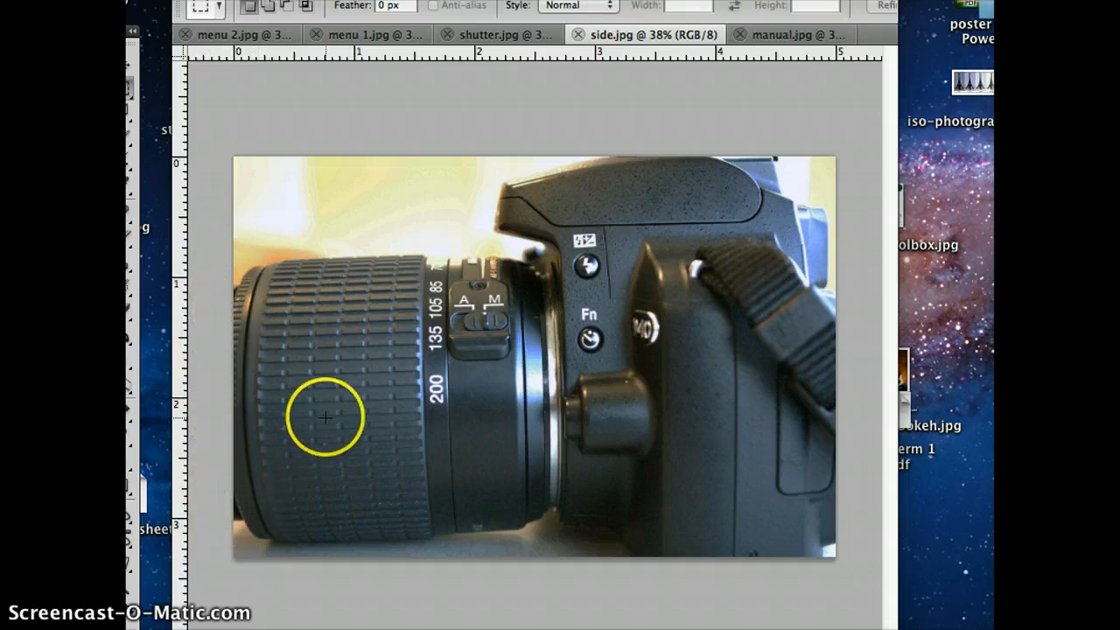
mouse_move(381, 497)
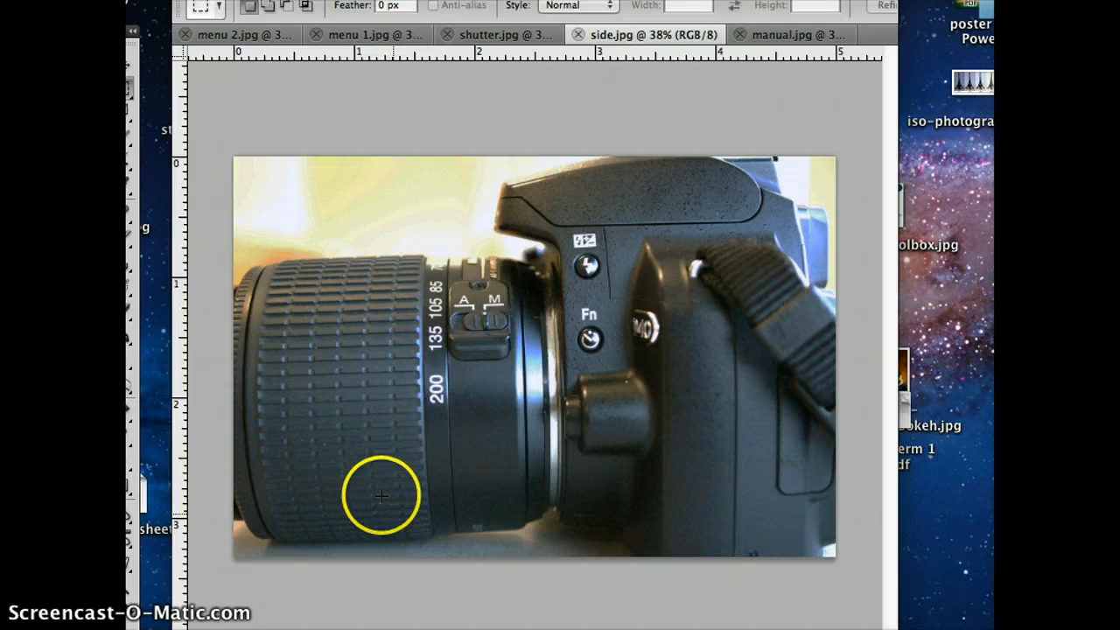
mouse_move(394, 490)
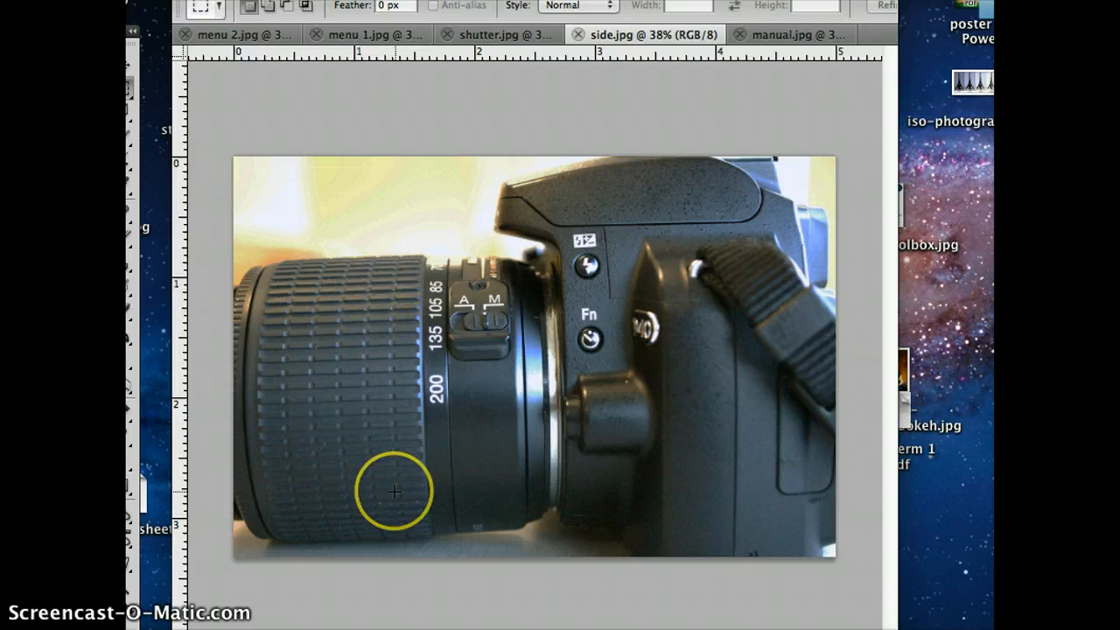
mouse_move(517, 525)
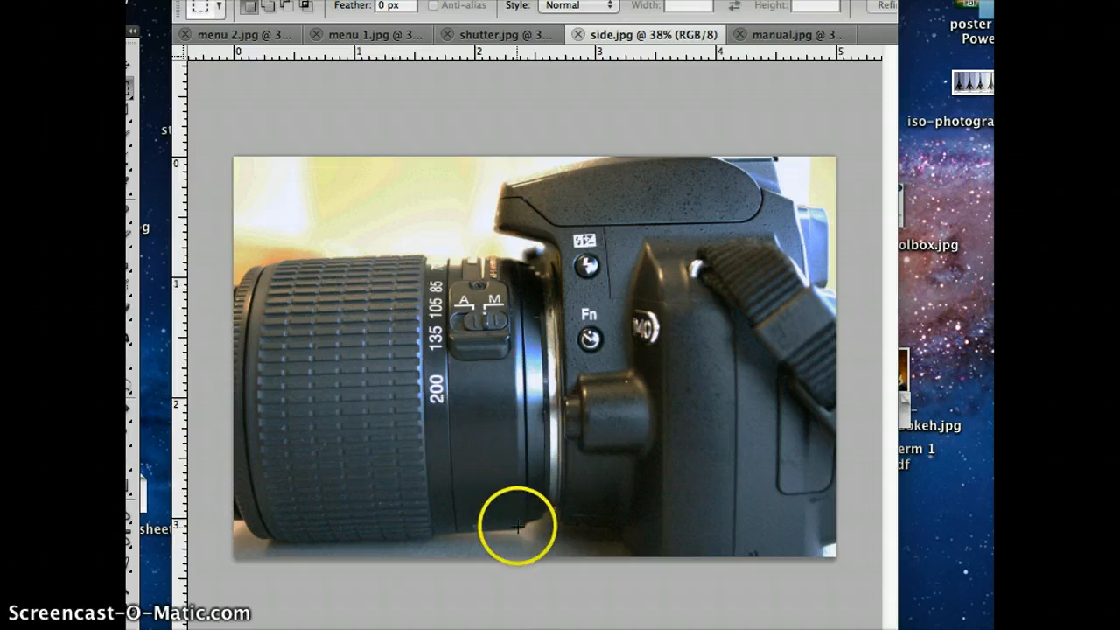
mouse_move(603, 253)
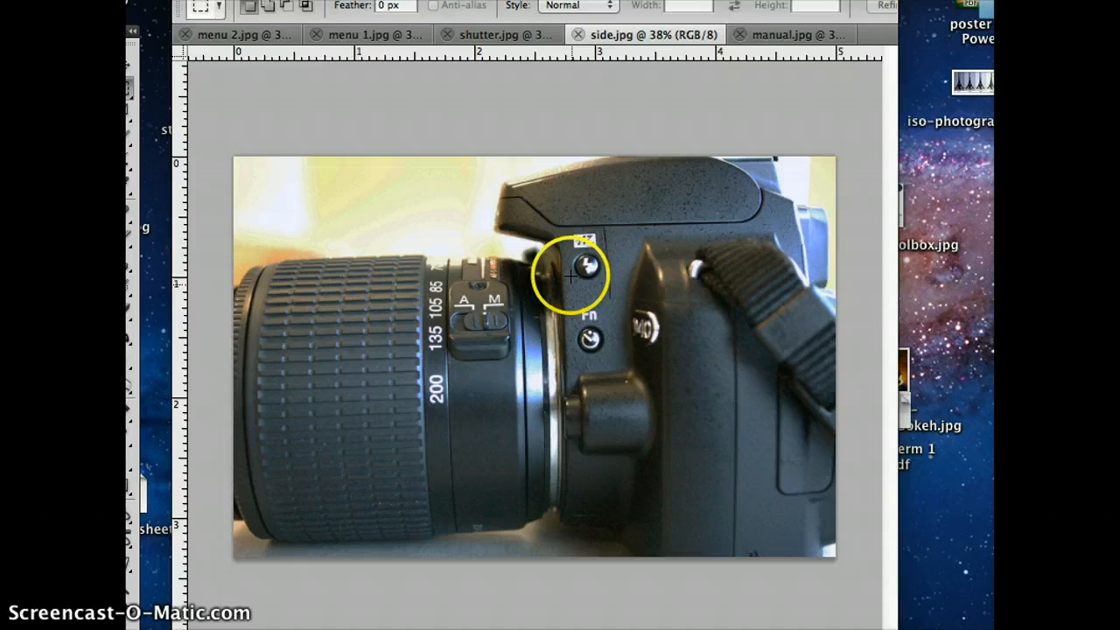
mouse_move(598, 284)
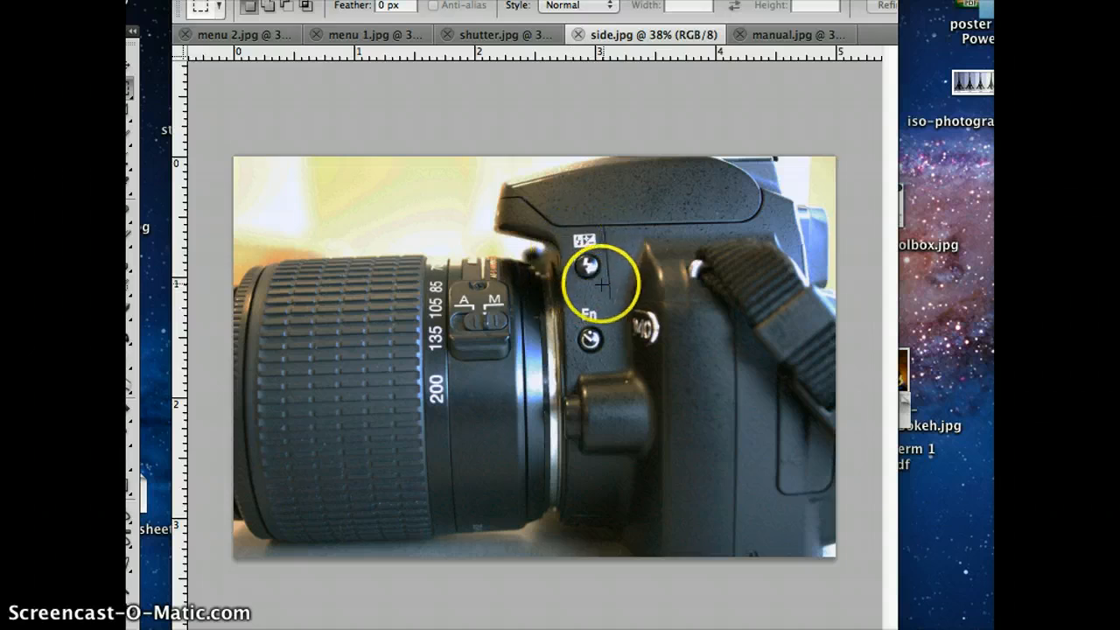
mouse_move(588, 241)
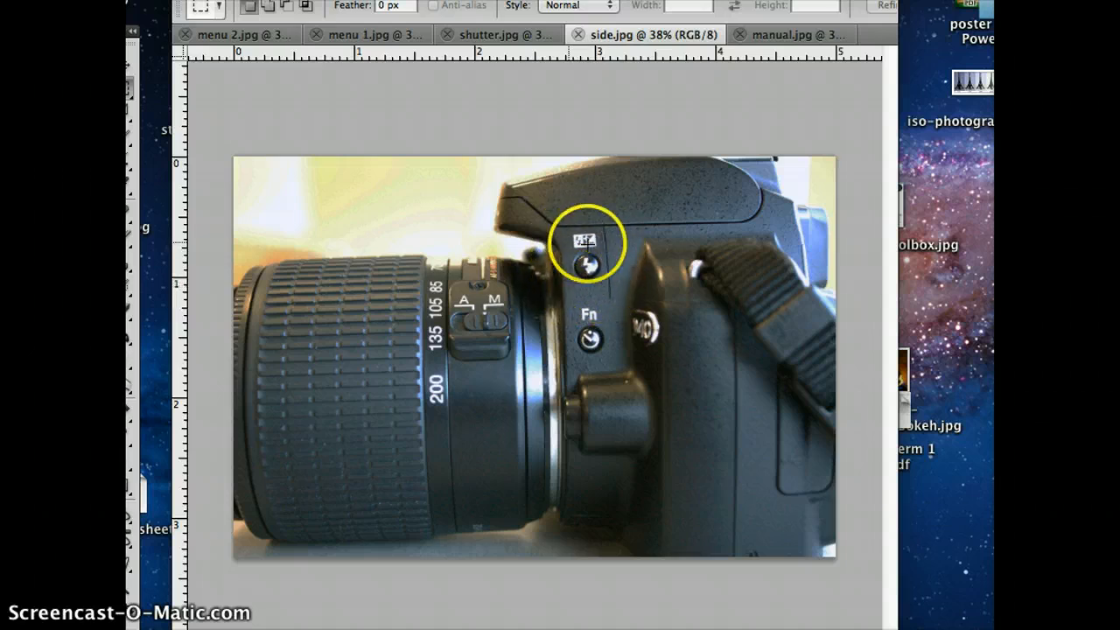